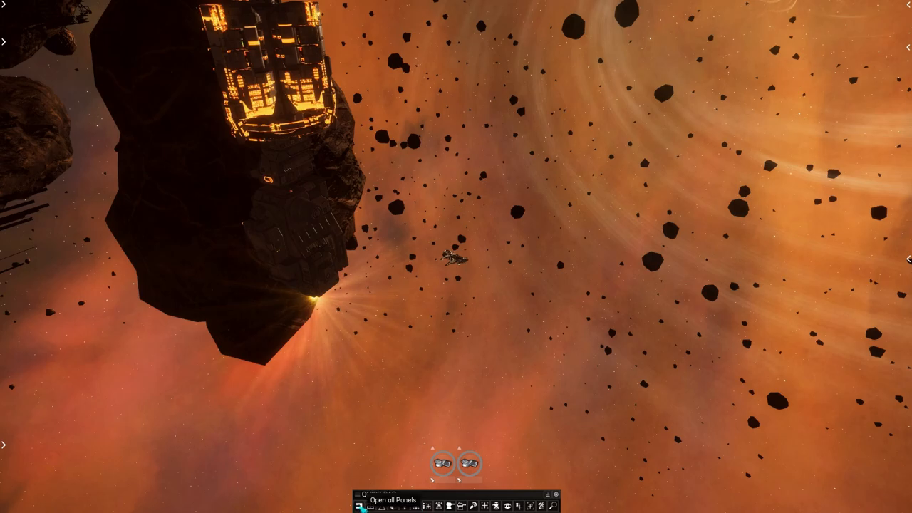
# Bring up the HUD panels and lock Lamassu Financial as the target
pyautogui.click(359, 507)
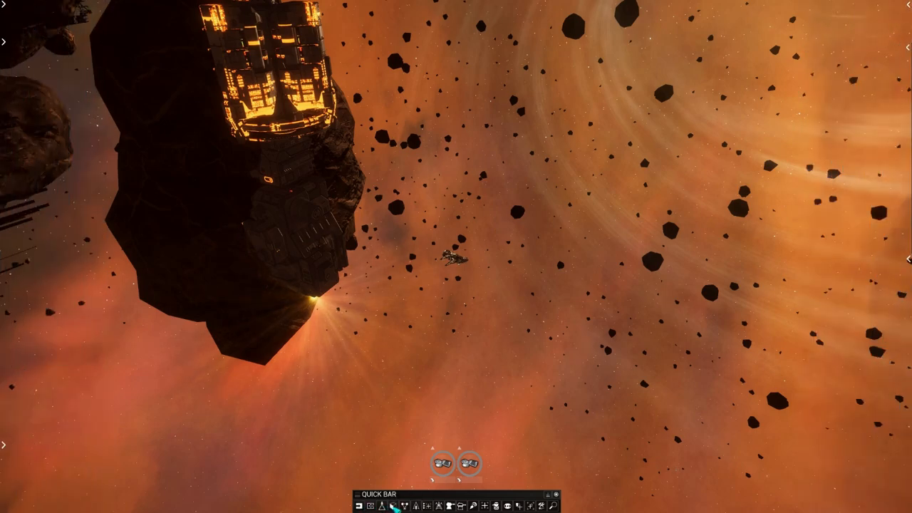
pyautogui.moveTo(382, 506)
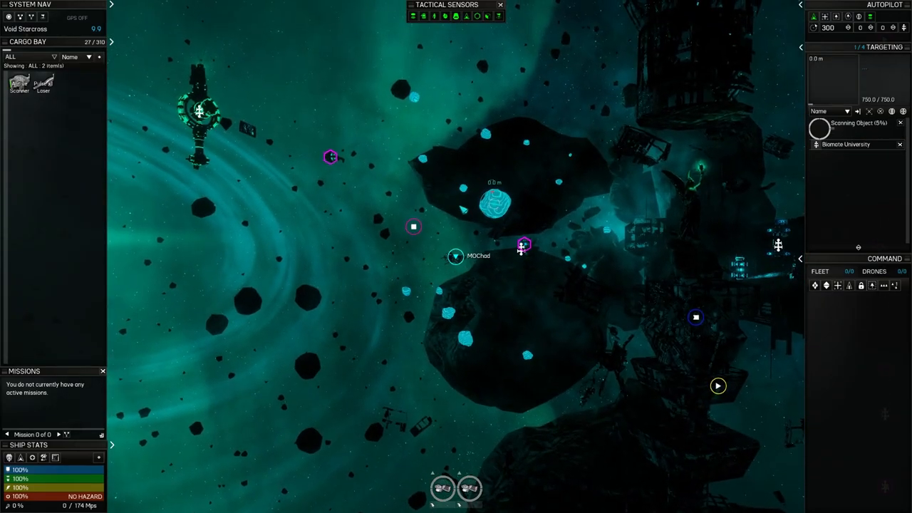
pyautogui.click(463, 189)
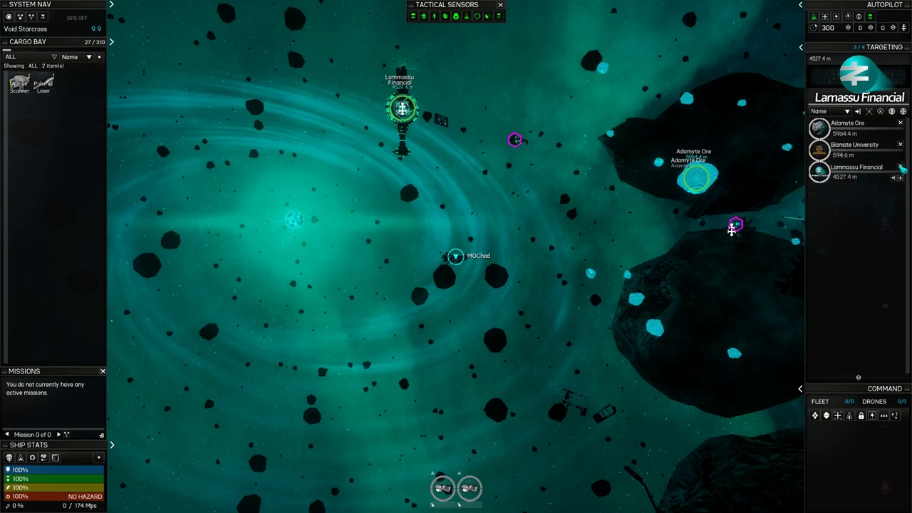
# Deselect the current target and continue flying past Biomate University
pyautogui.click(901, 122)
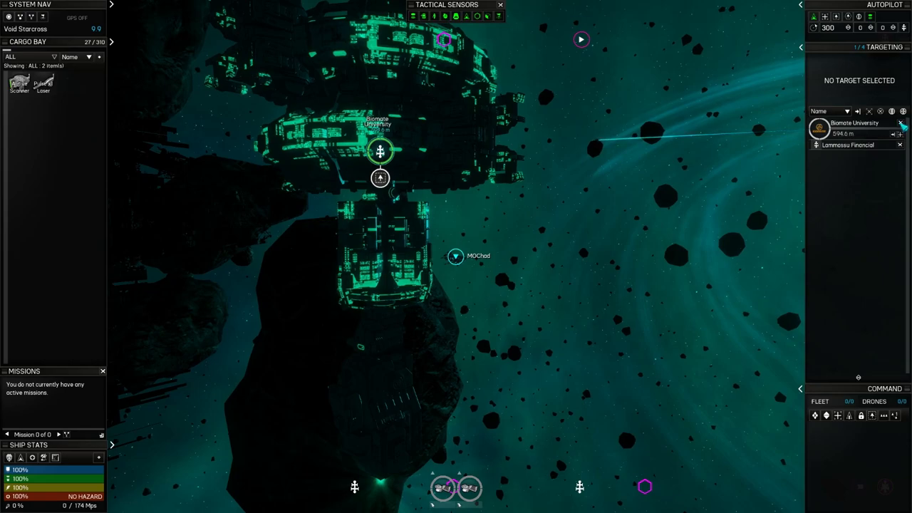
pyautogui.click(901, 123)
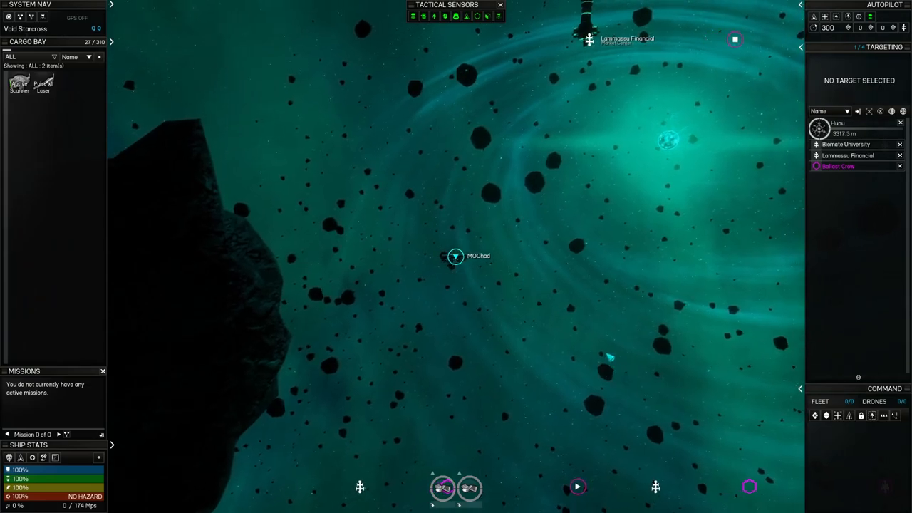
# Fly on until Starbase Corporate Center and nearby stations come into targeting range
pyautogui.click(577, 487)
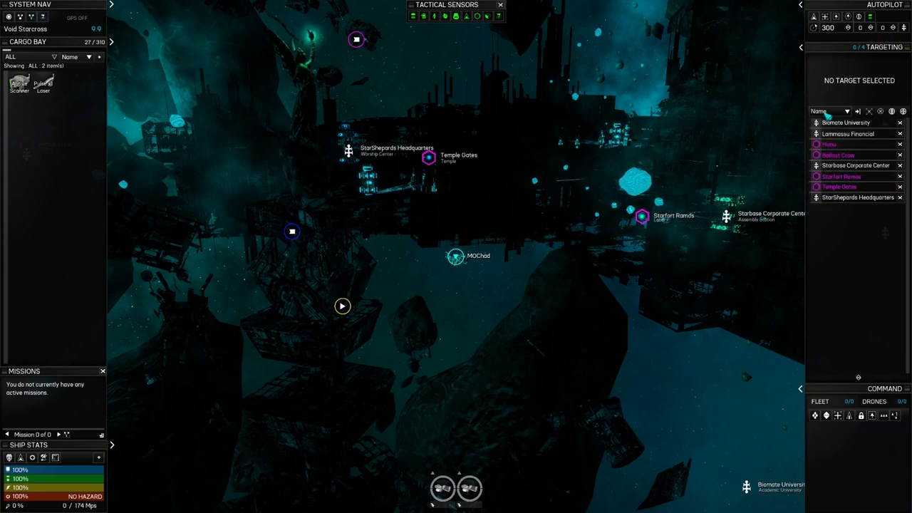
# Sort the nearby objects list by Distance so the nearest station leads
pyautogui.click(828, 111)
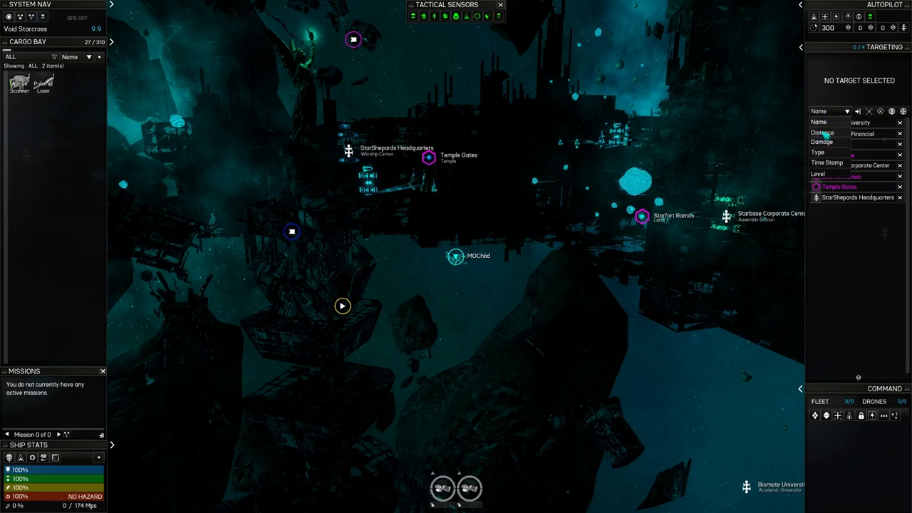
pyautogui.click(821, 111)
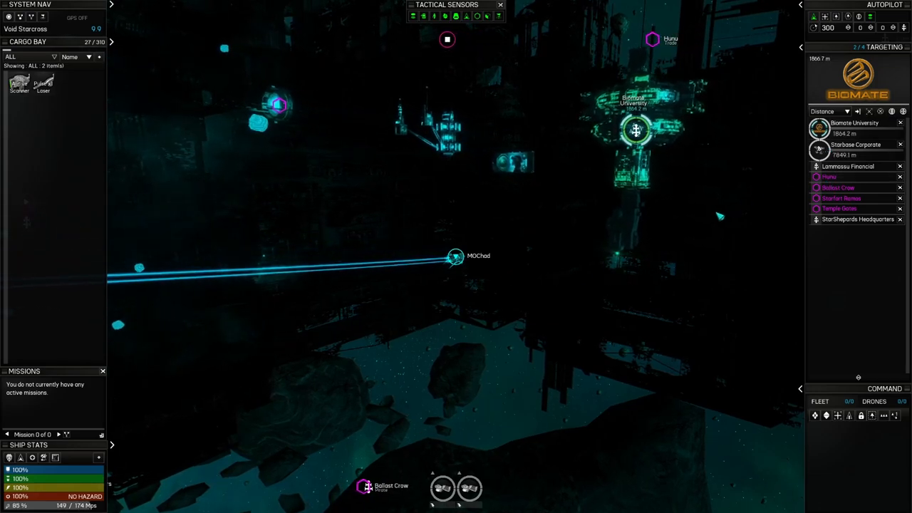
# Pilot the ship through the Void Starcross structures toward Starbase Corporate Center
pyautogui.click(447, 40)
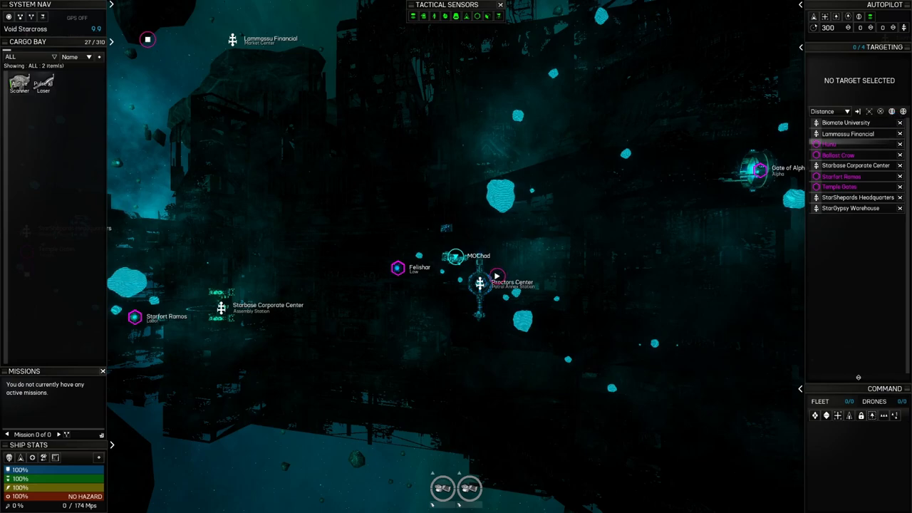
pyautogui.moveTo(625, 245)
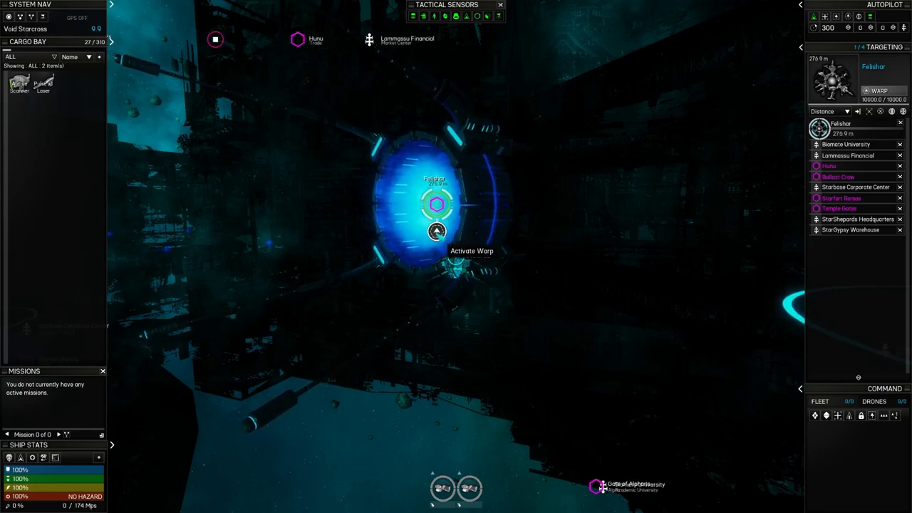
# Activate warp at the gate to jump into the Felsihor system
pyautogui.click(436, 231)
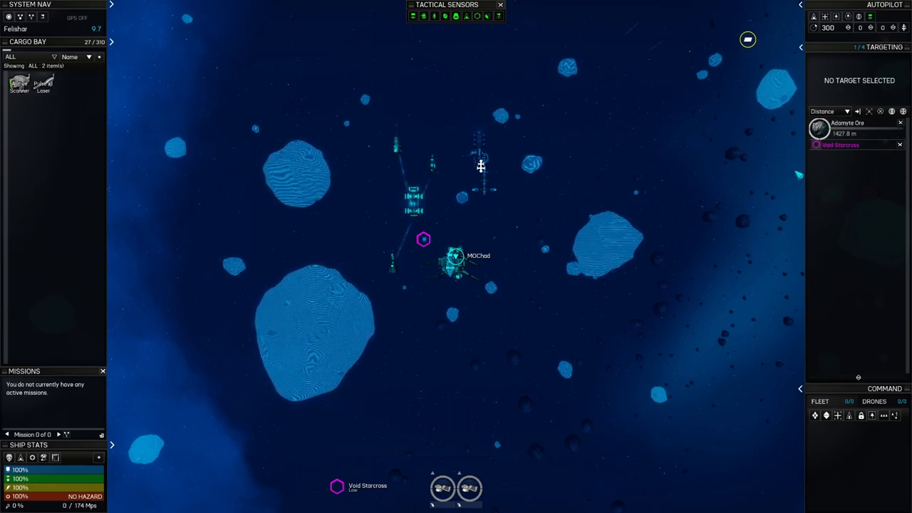
# Clear the target after arriving in the Felsihor asteroid field
pyautogui.click(901, 123)
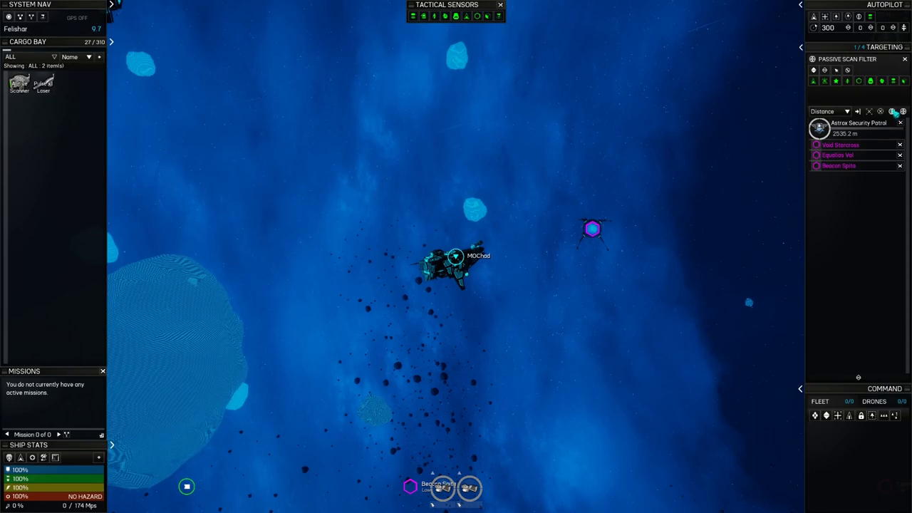
pyautogui.moveTo(593, 230)
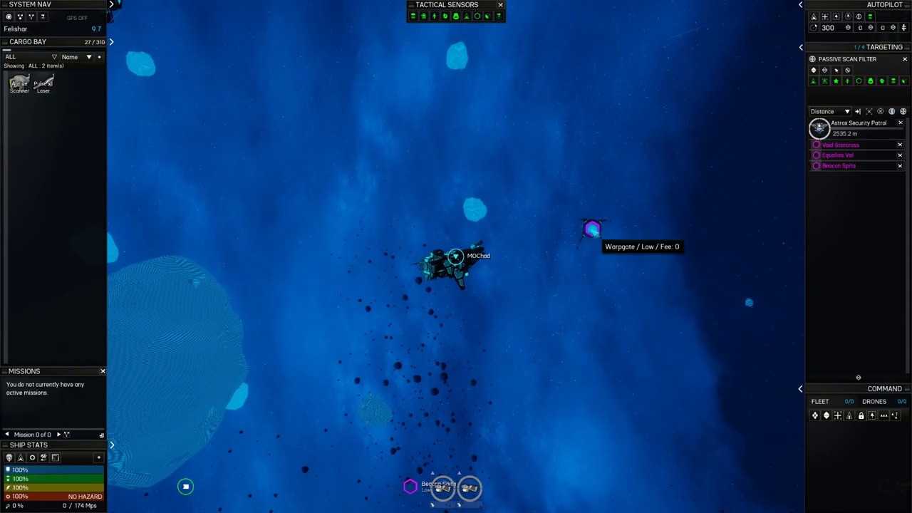
# Select the zero-fee warp gate near the ship, bringing up the galaxy map
pyautogui.click(593, 228)
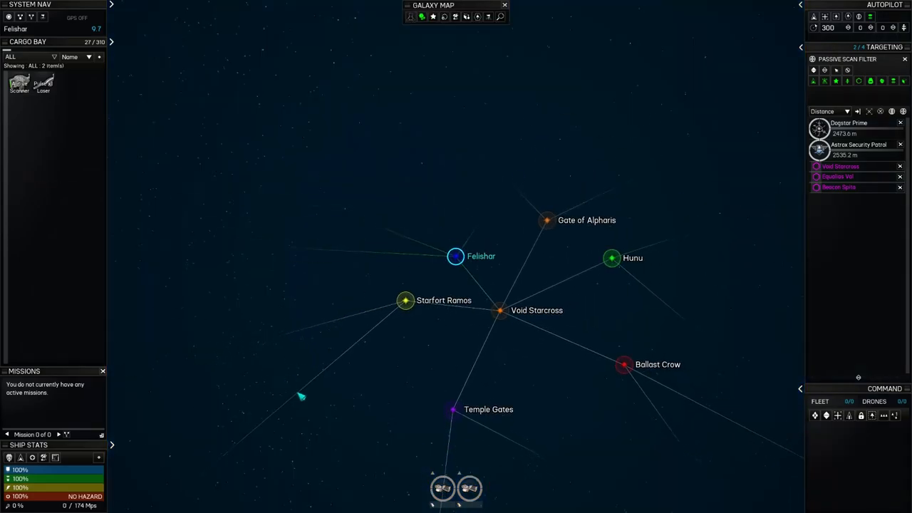
# View the Felishar sector details, then return to the flight view
pyautogui.click(456, 257)
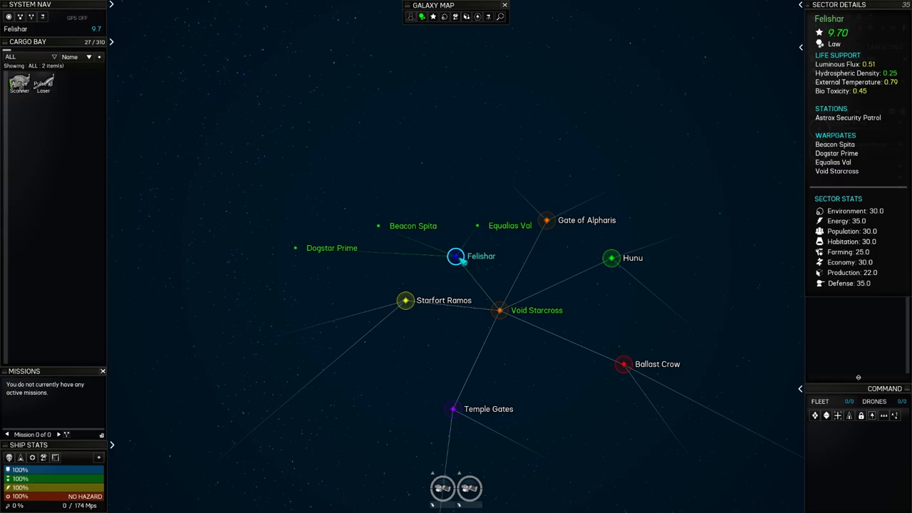
pyautogui.click(504, 6)
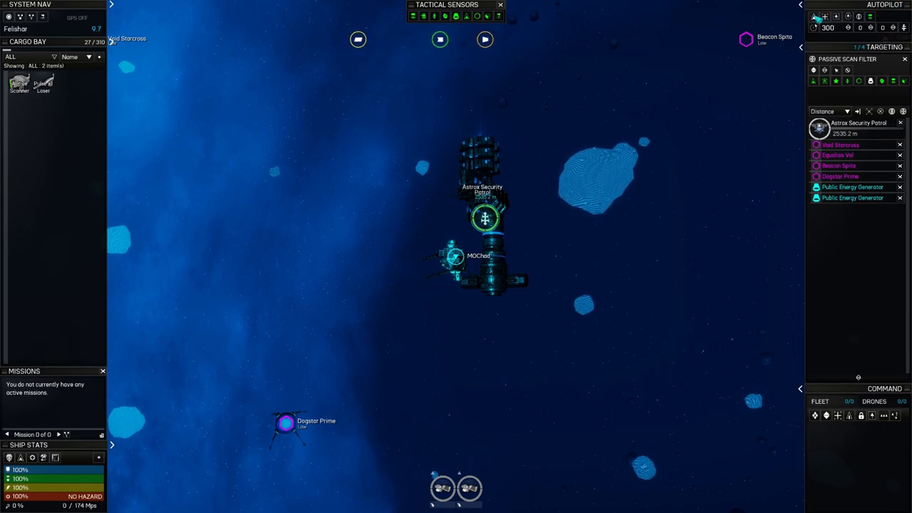
pyautogui.moveTo(816, 17)
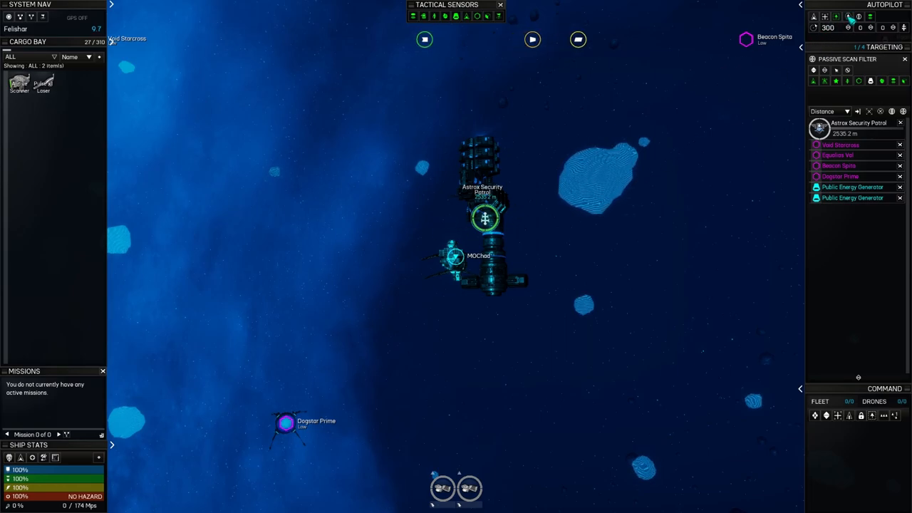
pyautogui.moveTo(848, 17)
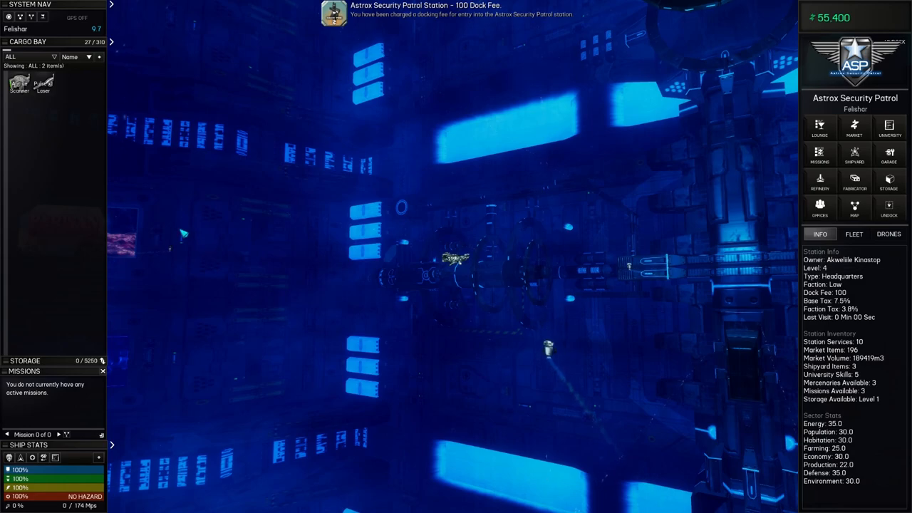
# List the station market's supply items and check Mechanical Switch remote prices
pyautogui.click(854, 128)
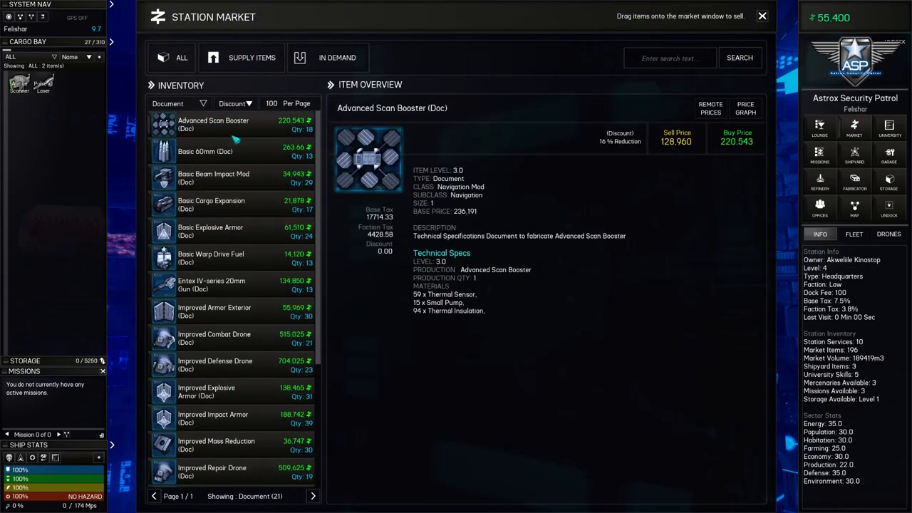
pyautogui.click(178, 102)
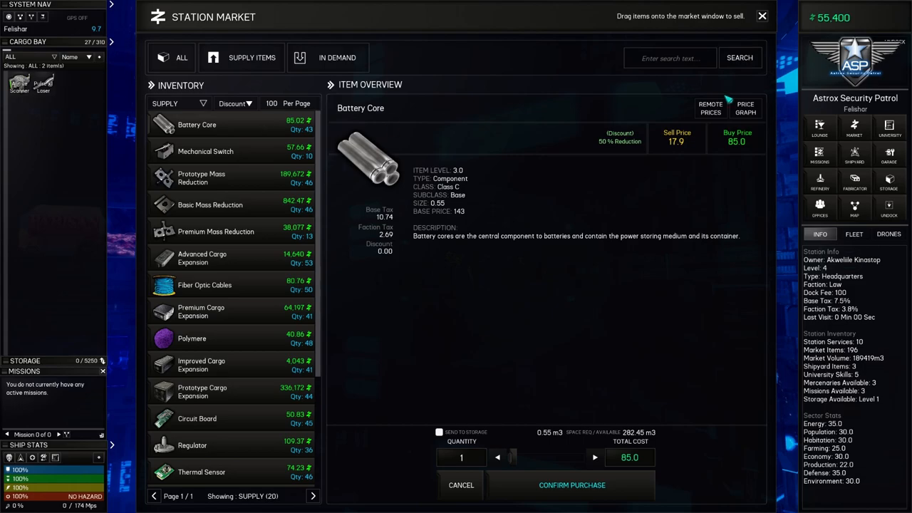
pyautogui.click(710, 108)
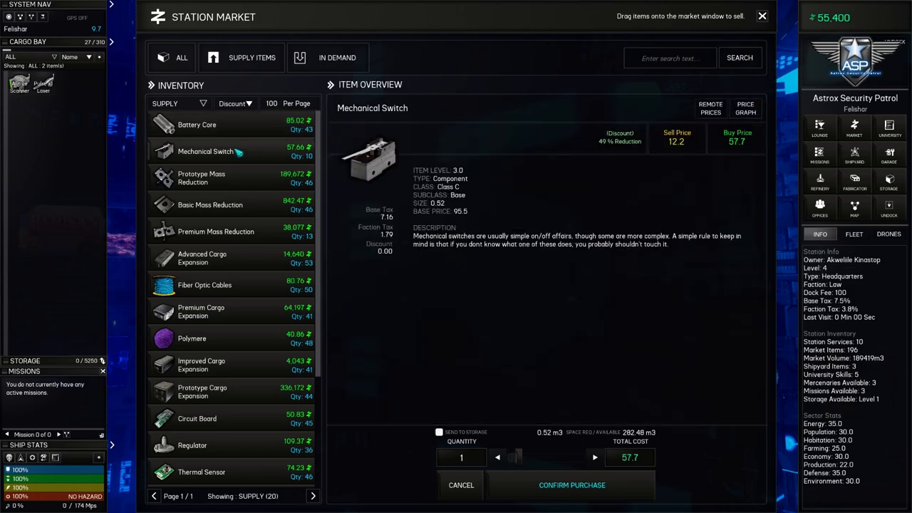
pyautogui.click(710, 109)
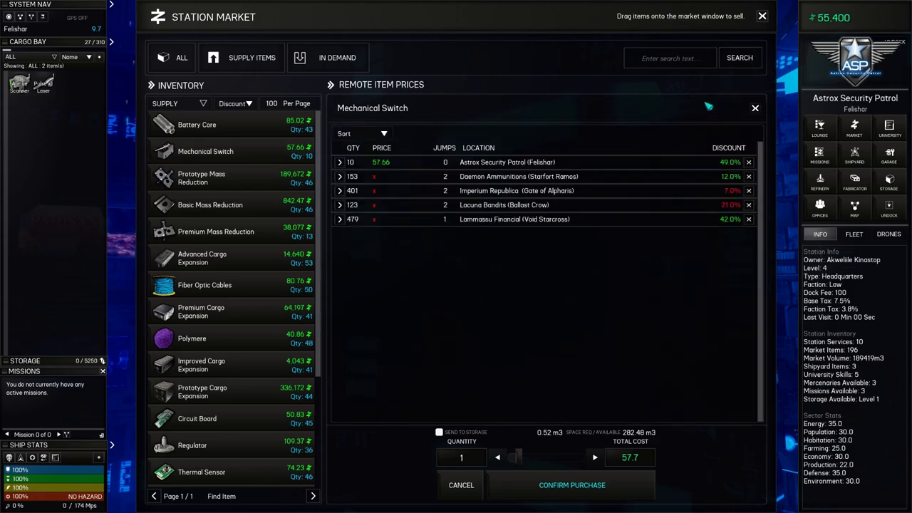
# Check remote prices for Prototype Mass Reduction and Polymere, then close the market
pyautogui.click(201, 177)
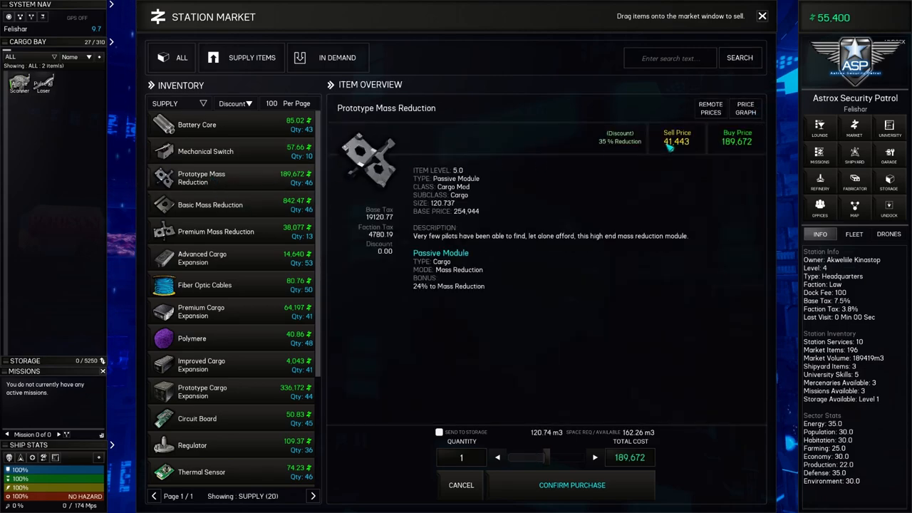
pyautogui.click(710, 108)
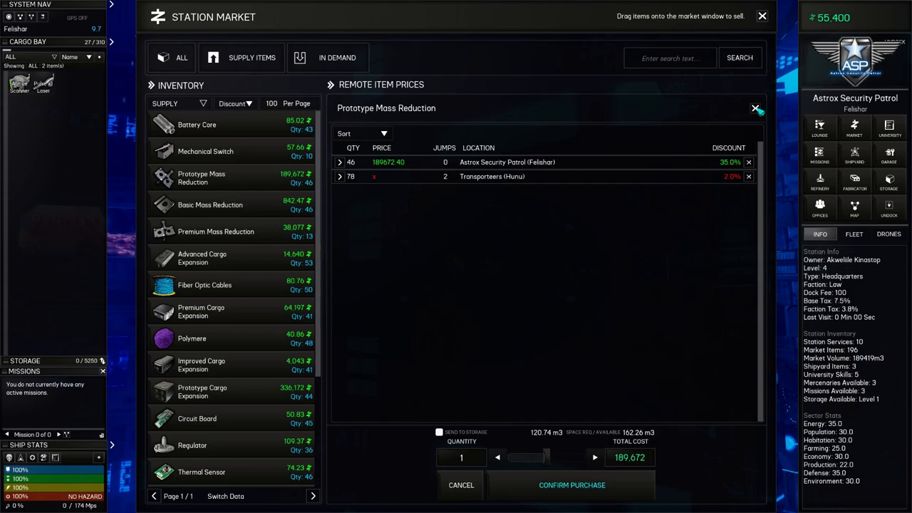
pyautogui.click(201, 338)
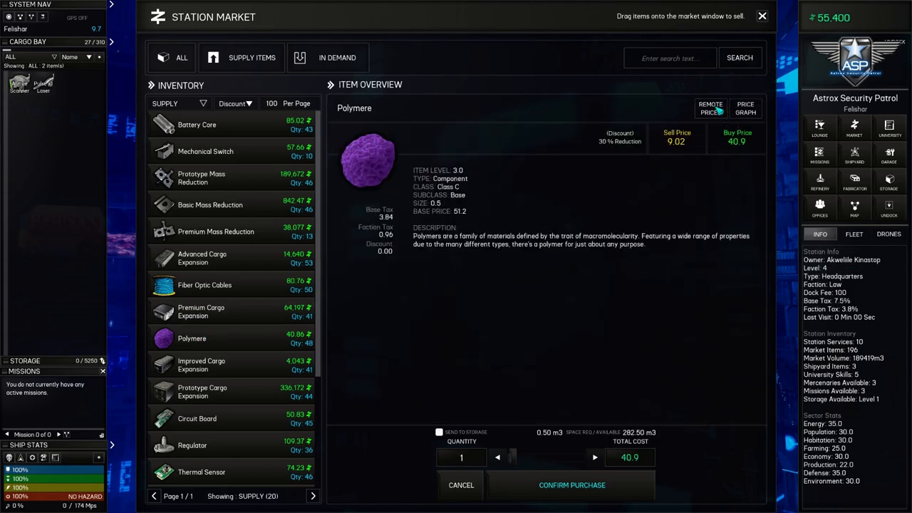
pyautogui.click(710, 109)
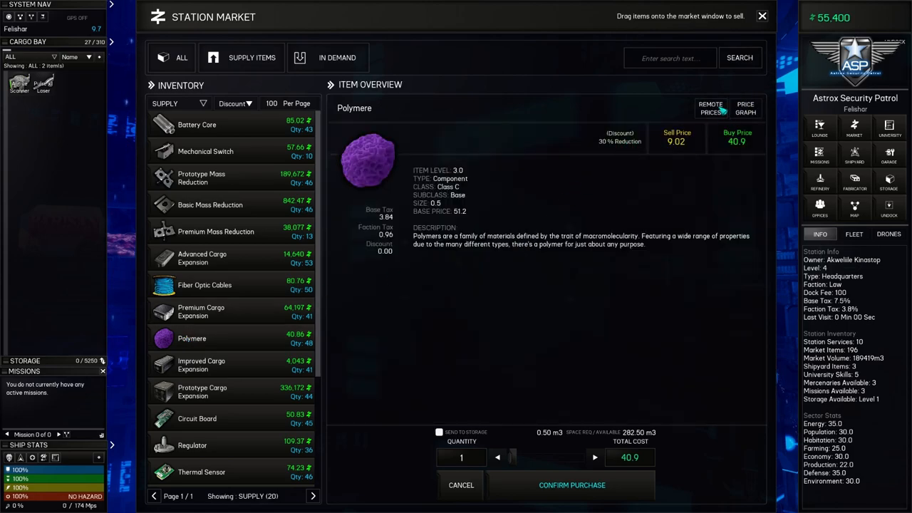
pyautogui.click(710, 108)
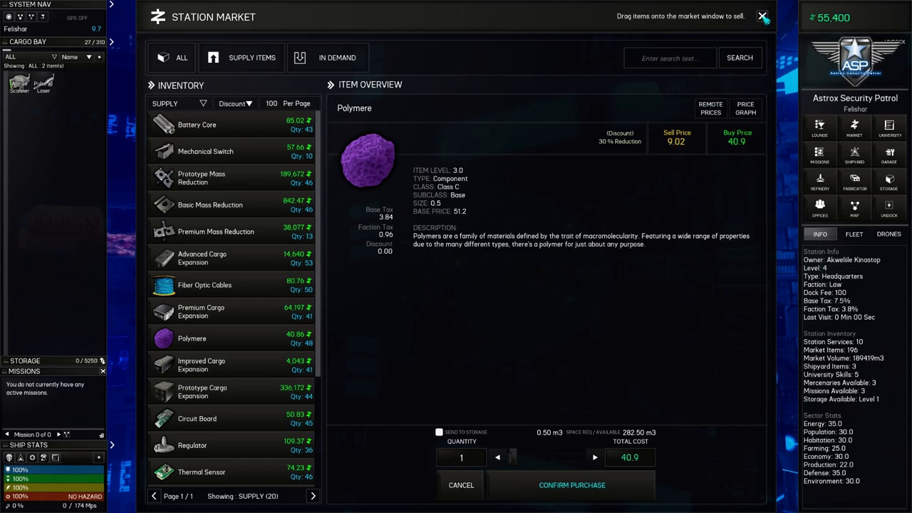
pyautogui.click(763, 17)
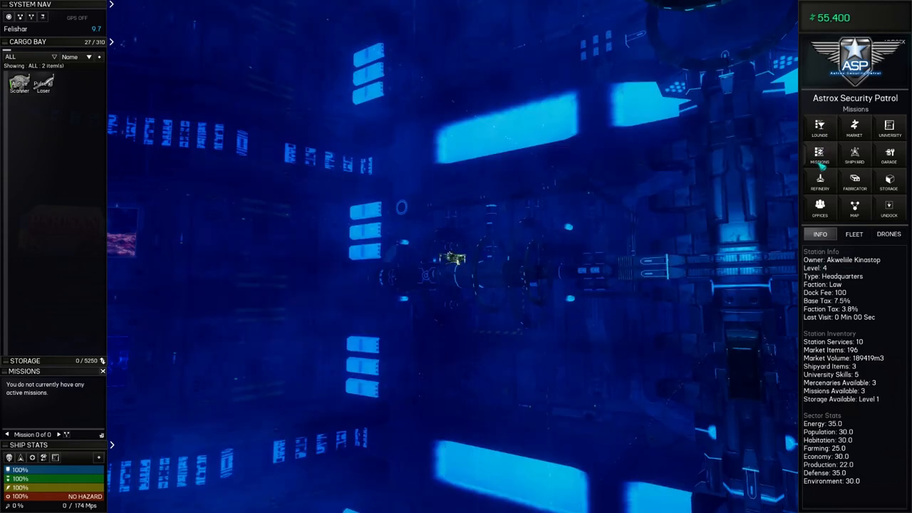
pyautogui.click(820, 155)
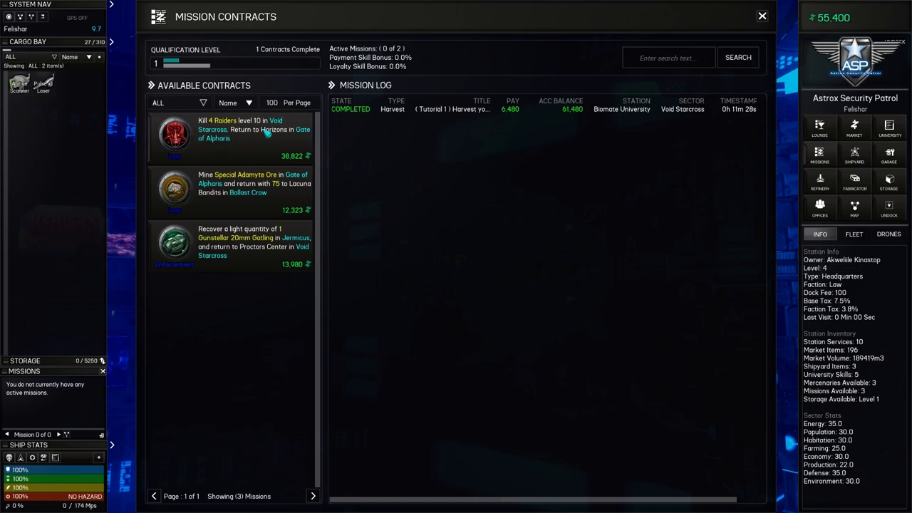
pyautogui.moveTo(236, 135)
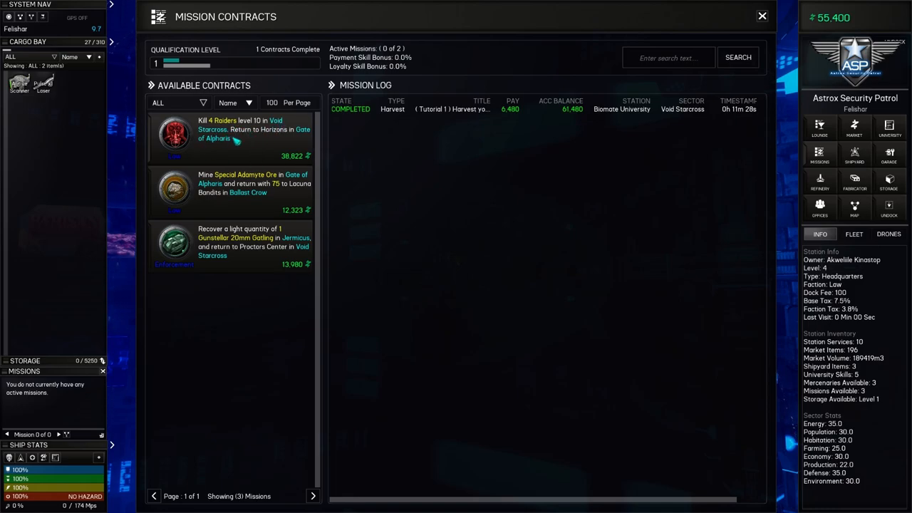
pyautogui.moveTo(254, 128)
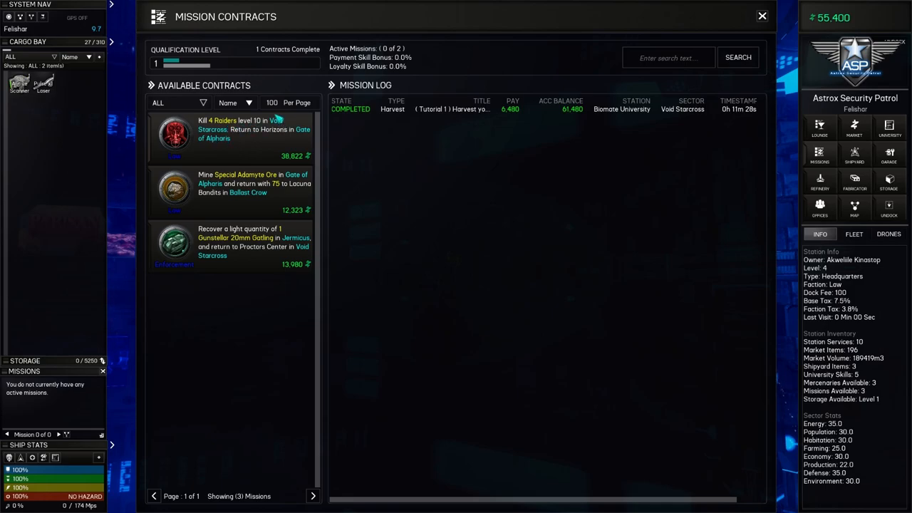
pyautogui.moveTo(385, 307)
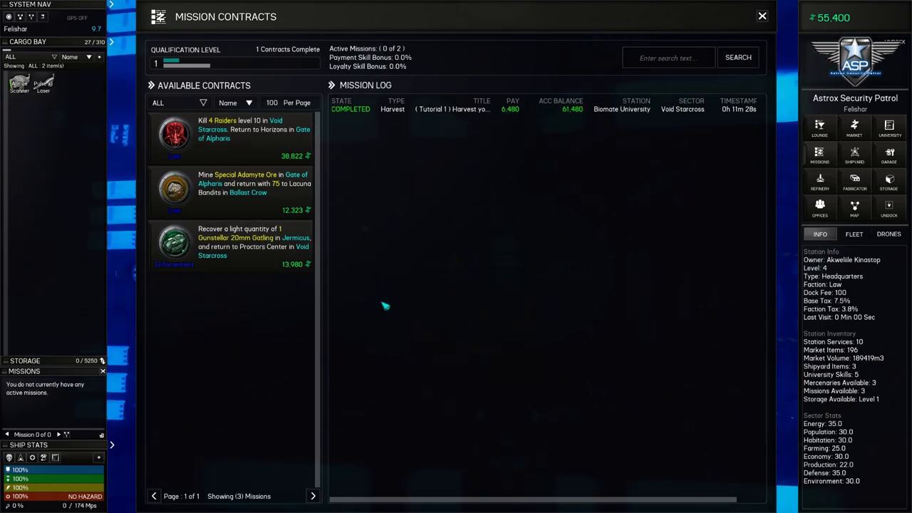
pyautogui.moveTo(553, 271)
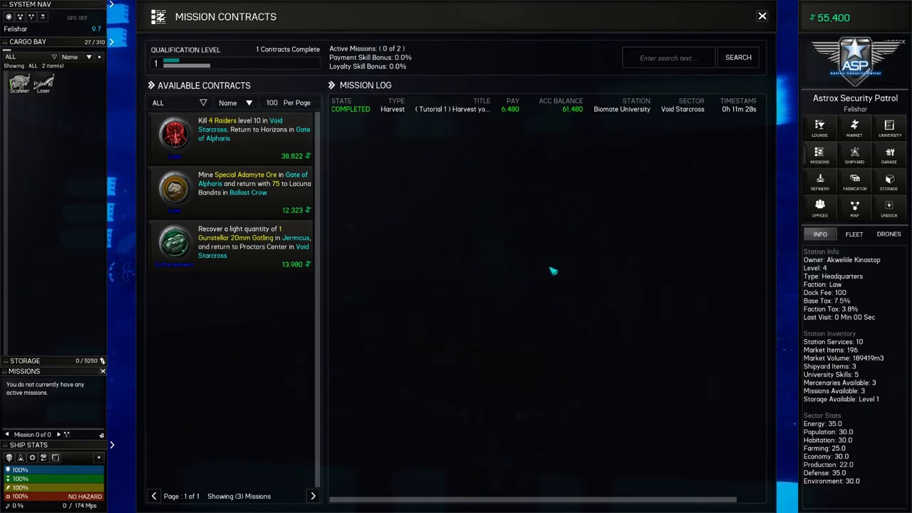
pyautogui.click(761, 15)
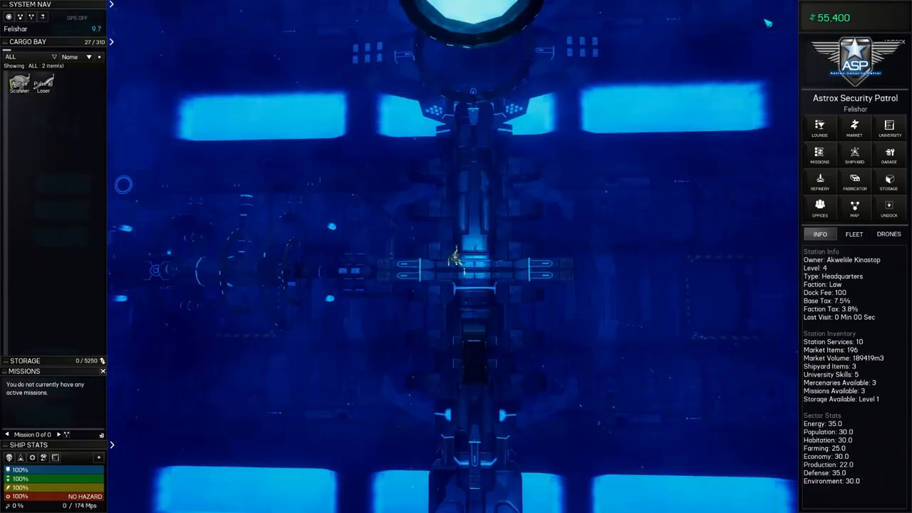
# Undock from the station and launch into the Dogstar Prime asteroid field
pyautogui.click(890, 208)
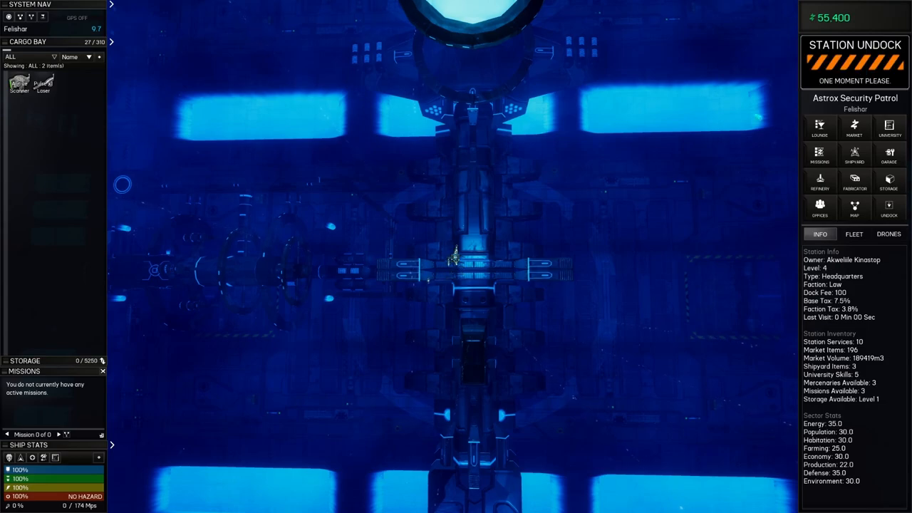
pyautogui.click(890, 211)
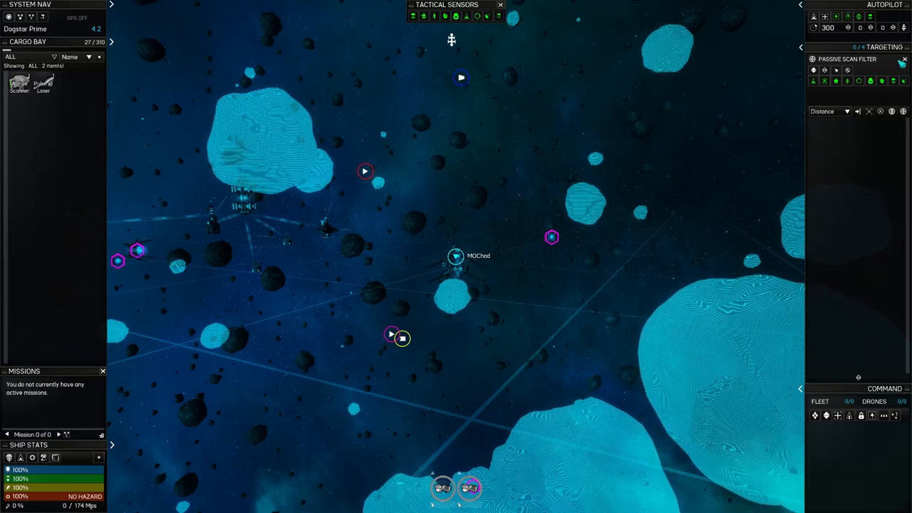
# Clear the current target and fly toward the asteroids to begin mining
pyautogui.click(905, 60)
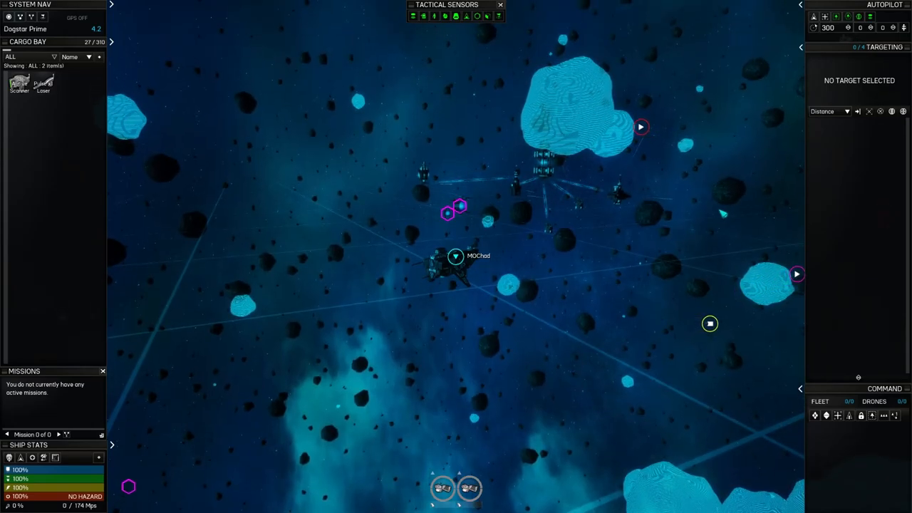
pyautogui.click(634, 126)
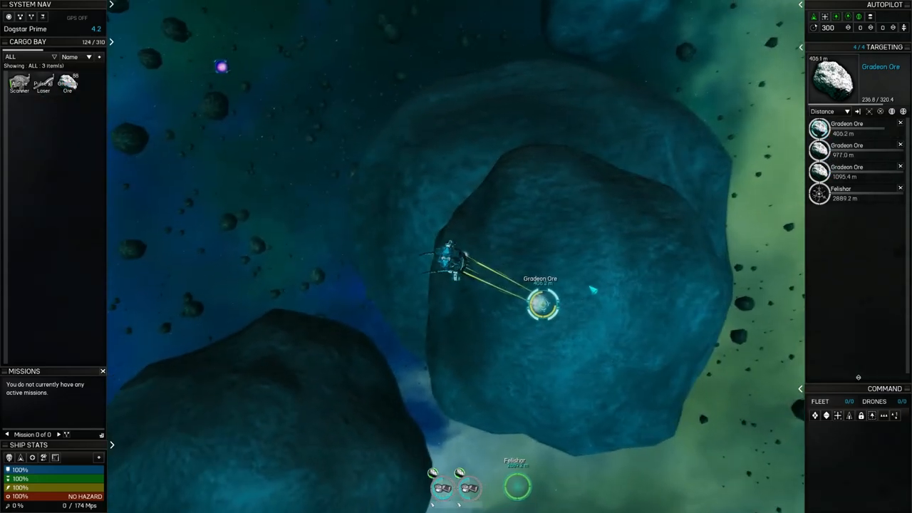
# Bring up the galaxy map after mining ore into the cargo bay
pyautogui.rightClick(543, 305)
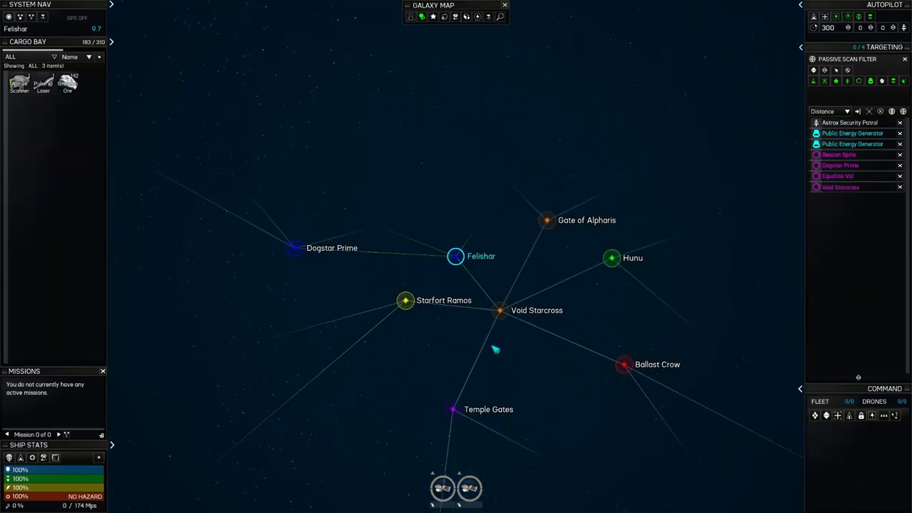
# Set Void Starcross as the destination and jump there from Felishar
pyautogui.click(500, 310)
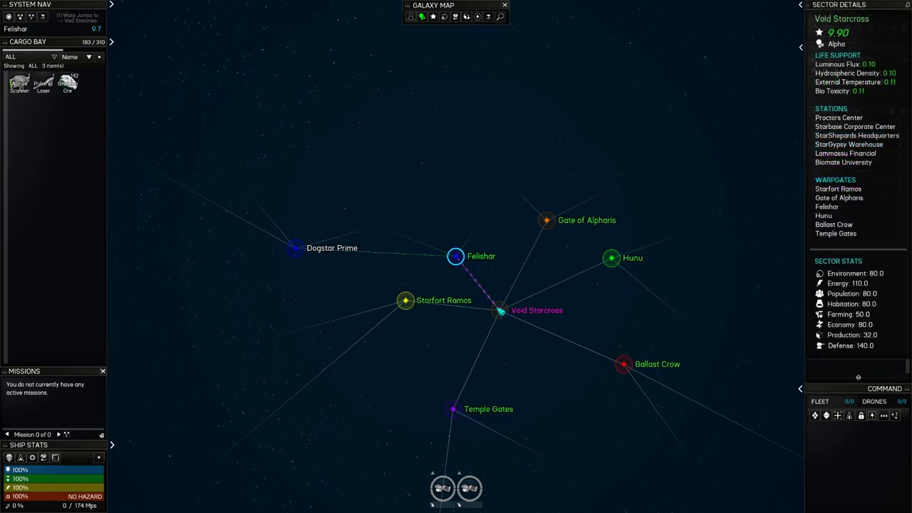
pyautogui.click(505, 311)
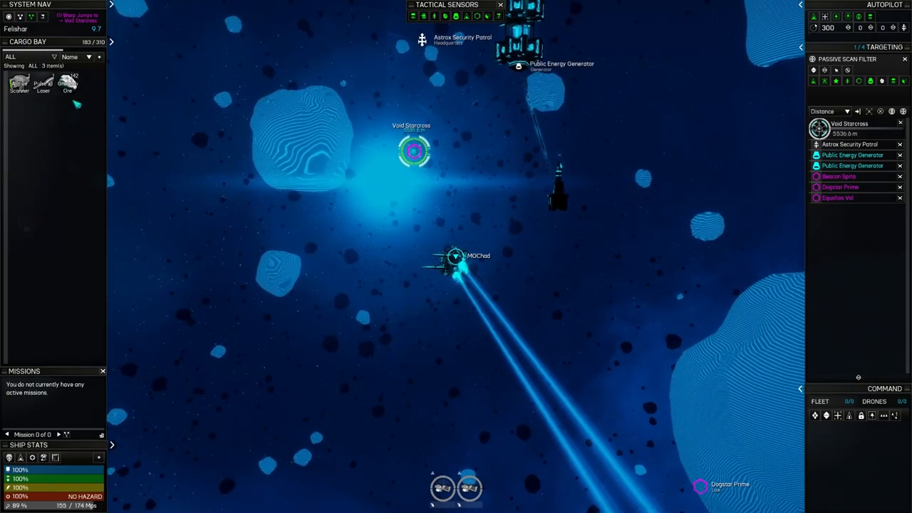
pyautogui.click(420, 16)
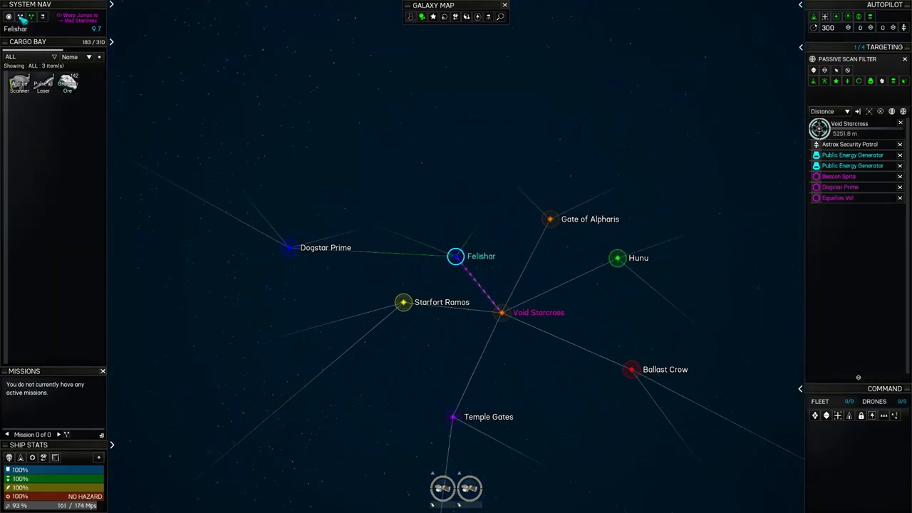
pyautogui.click(505, 6)
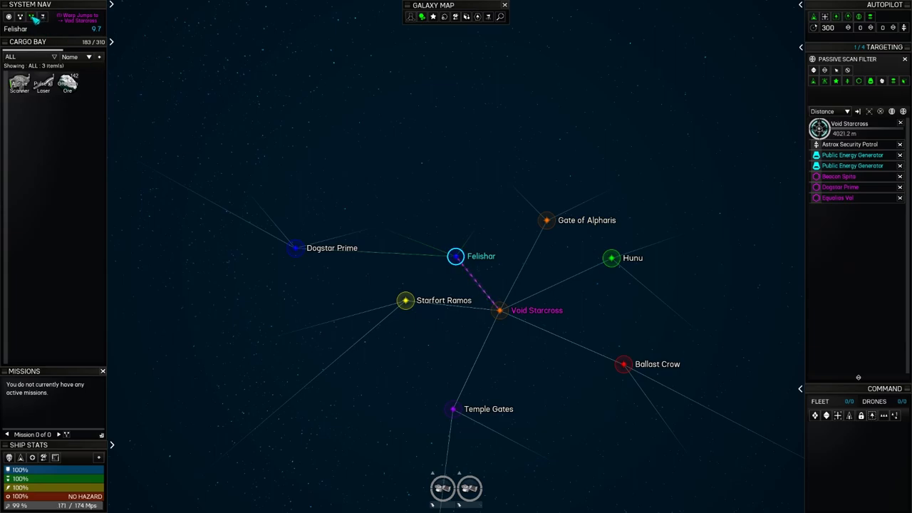
pyautogui.moveTo(40, 20)
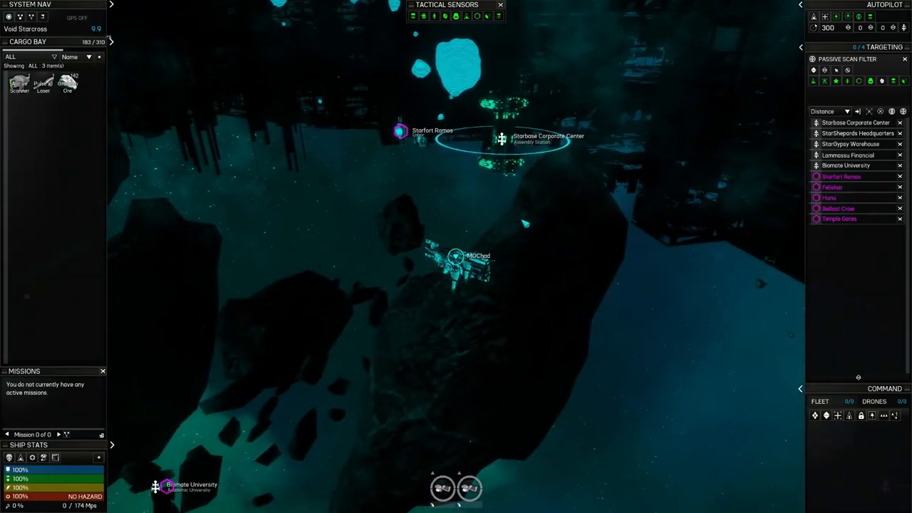
# Target Starbase Corporate Center and approach it until the ship is alongside
pyautogui.click(856, 123)
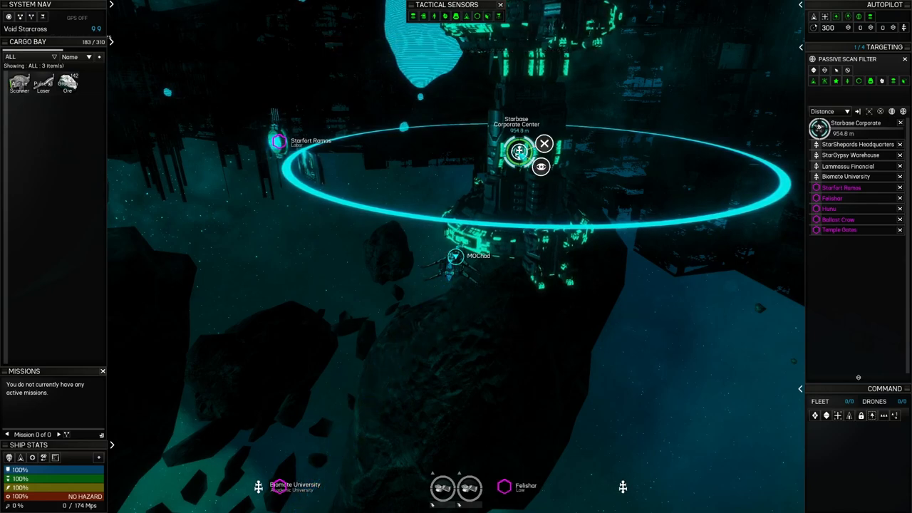
pyautogui.click(545, 143)
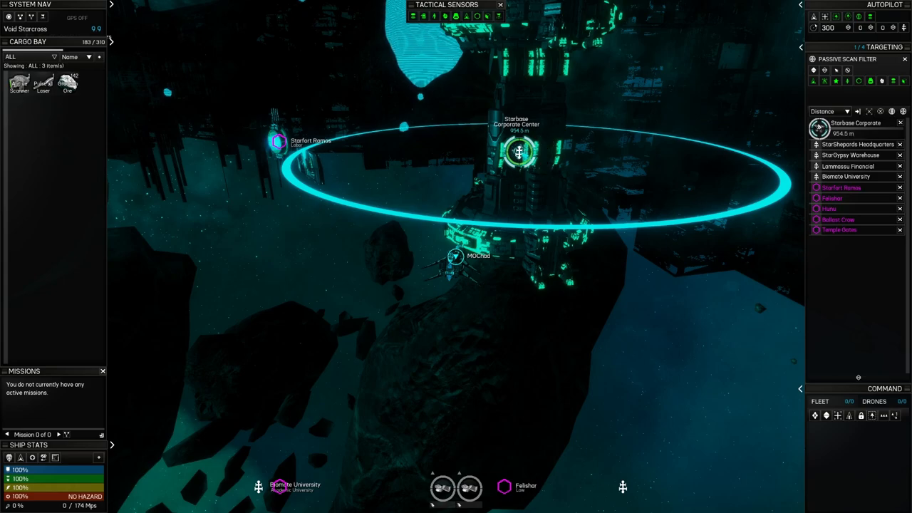
pyautogui.click(520, 151)
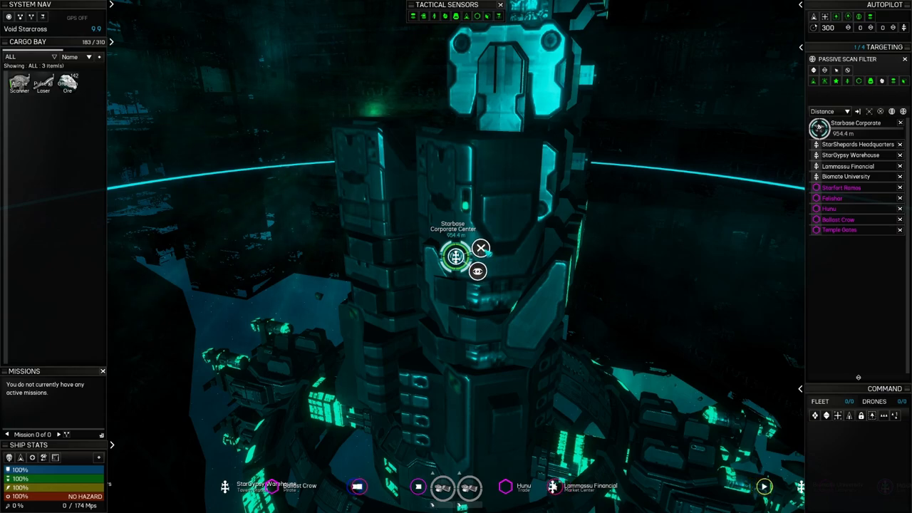
# Request docking at Starbase Corporate Center and let autopilot dock, paying the 25 fee
pyautogui.click(482, 248)
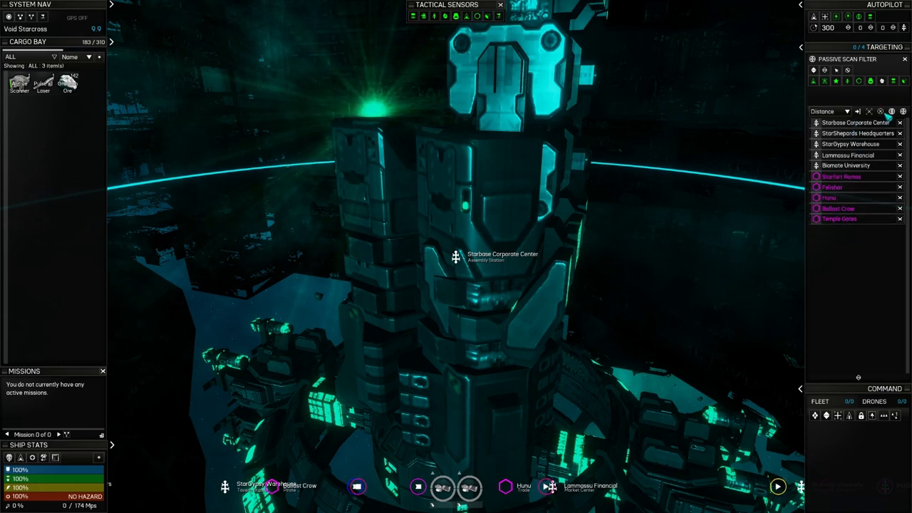
pyautogui.click(855, 122)
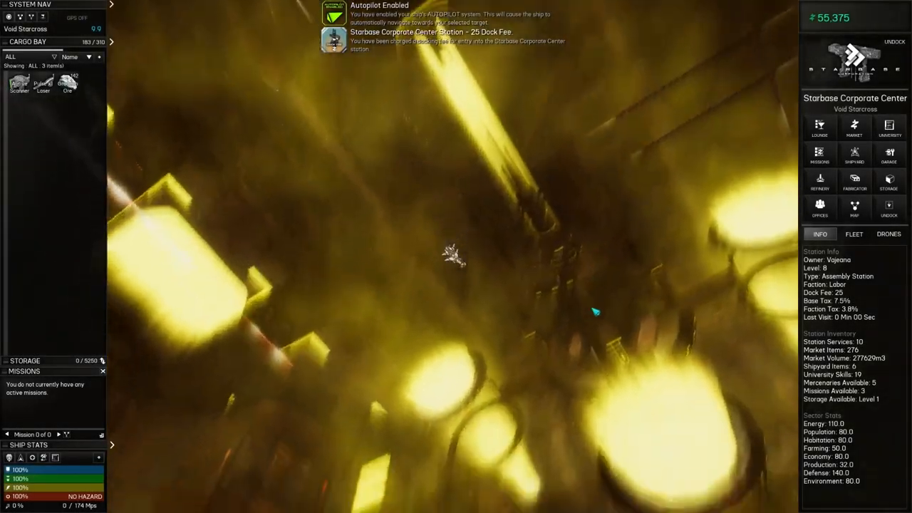
# Check the Gradeon Ore payout in the station market, then cancel the sale
pyautogui.click(855, 129)
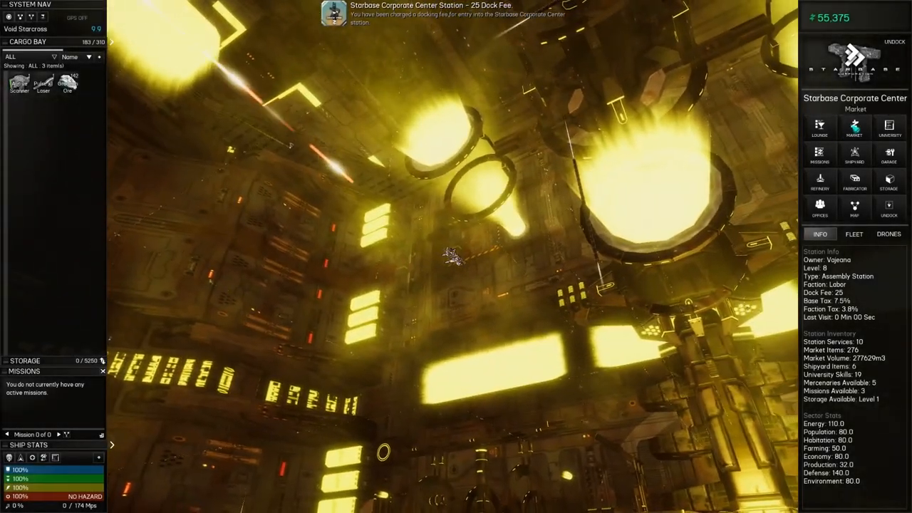
pyautogui.click(856, 129)
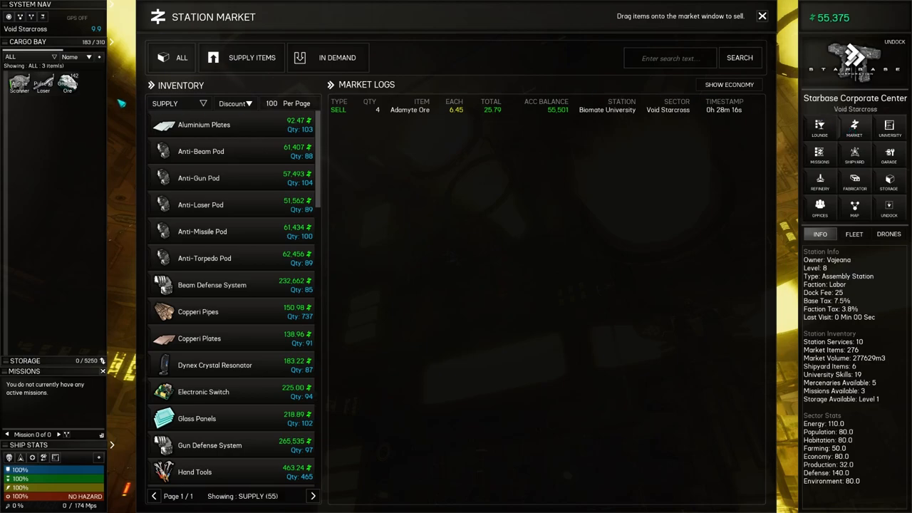
pyautogui.moveTo(544, 261)
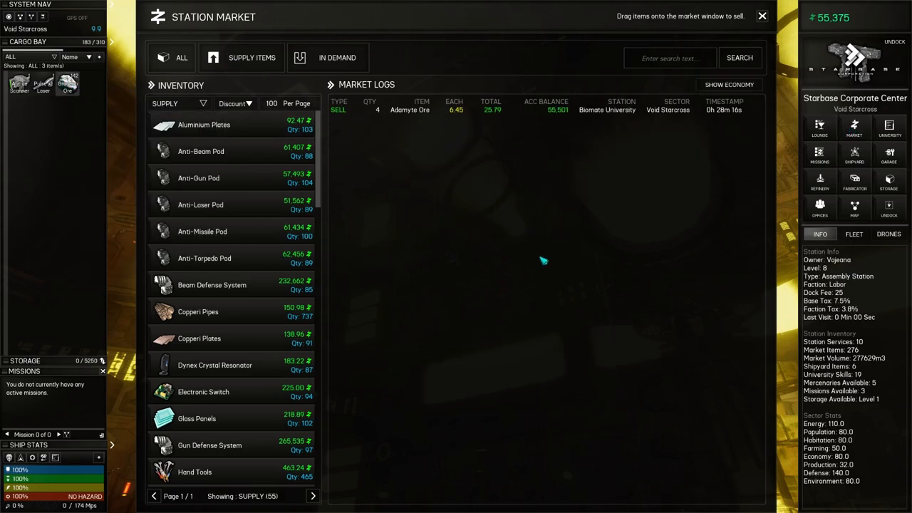
pyautogui.moveTo(22, 234)
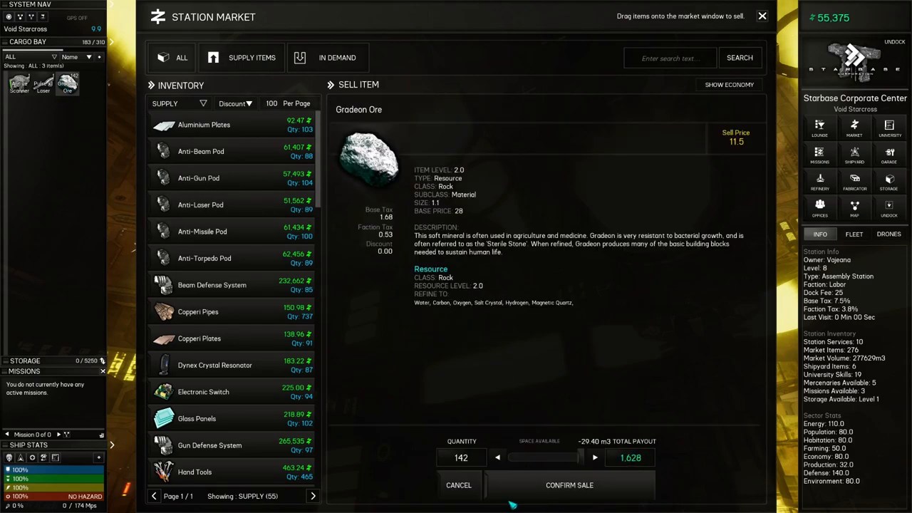
pyautogui.click(569, 484)
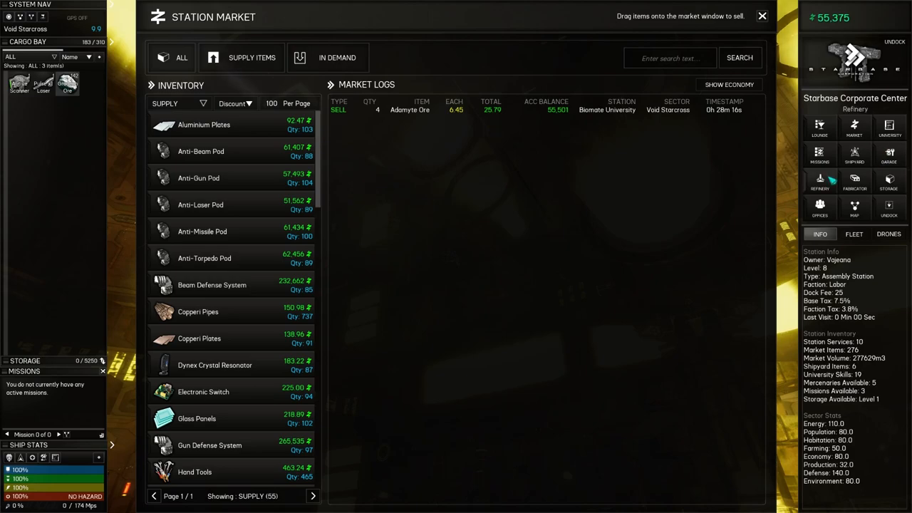
# Load the Gradeon Ore into the refinery, activate refining, and bring up the university
pyautogui.click(820, 182)
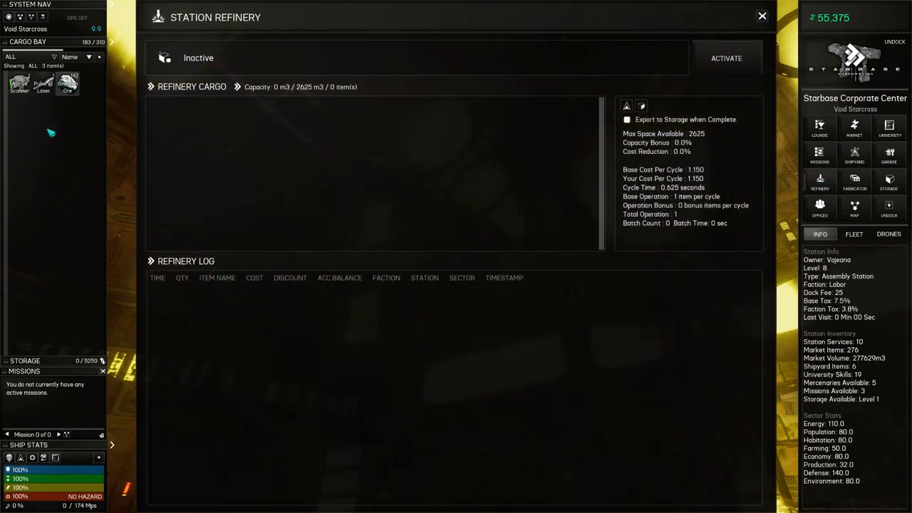
pyautogui.moveTo(67, 83); pyautogui.dragTo(162, 114)
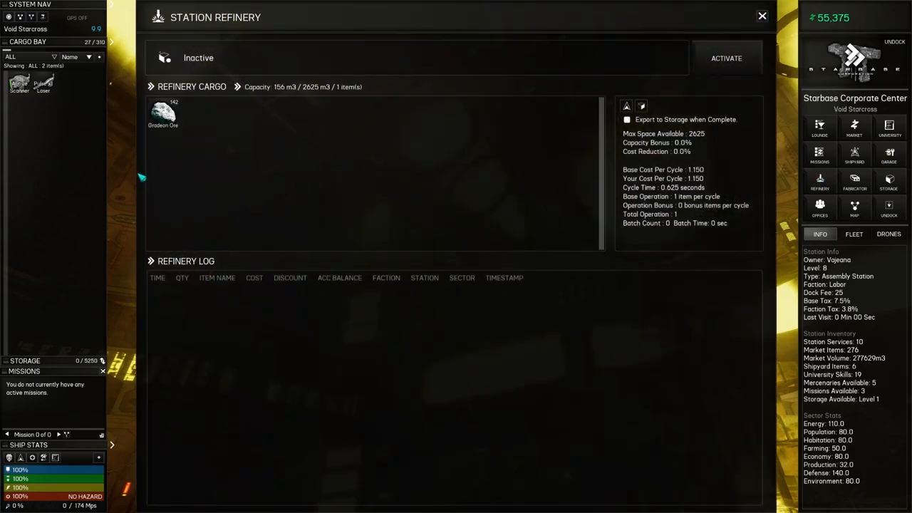
pyautogui.click(727, 57)
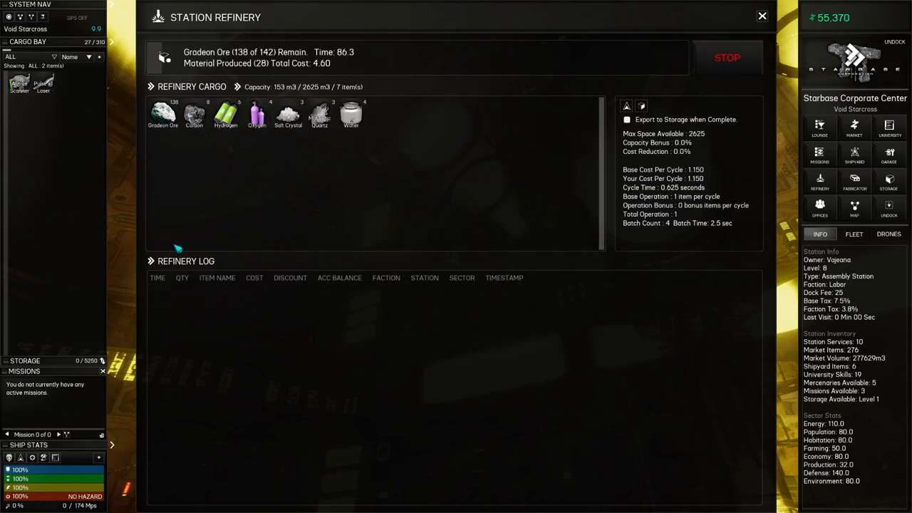
pyautogui.moveTo(162, 114)
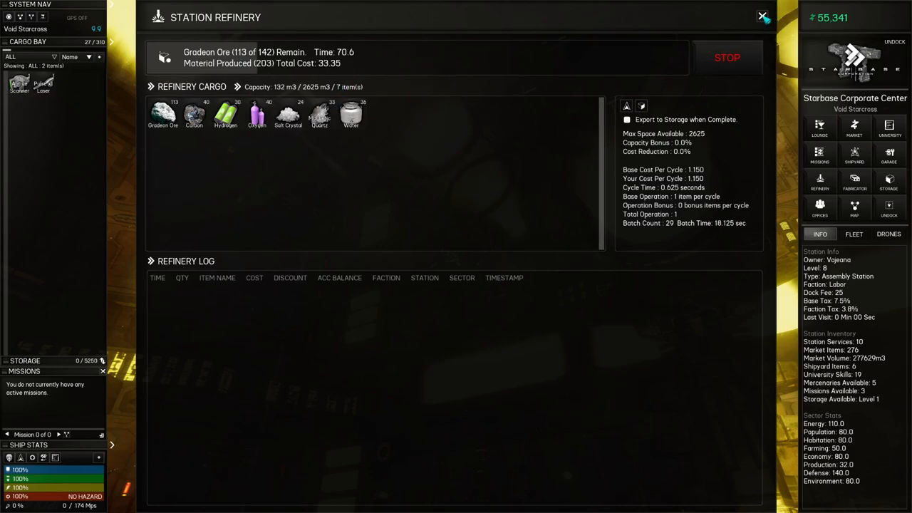
pyautogui.click(764, 18)
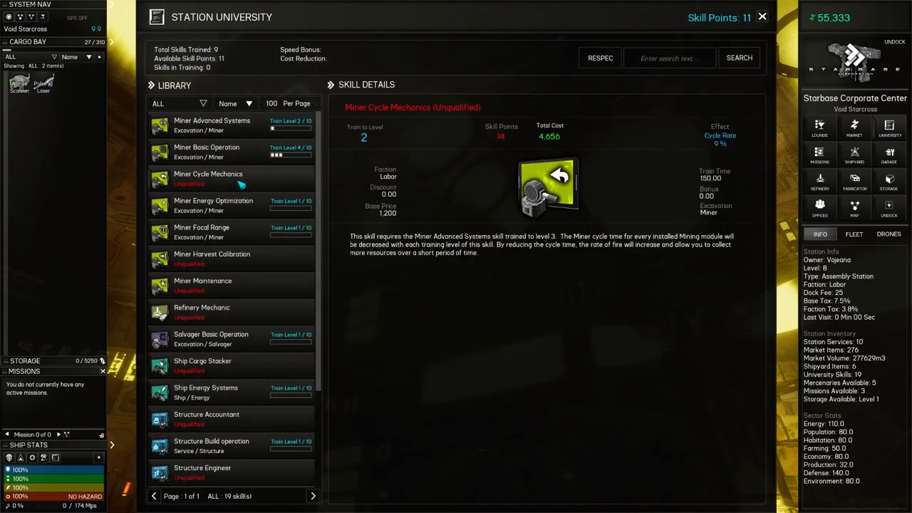
pyautogui.moveTo(250, 180)
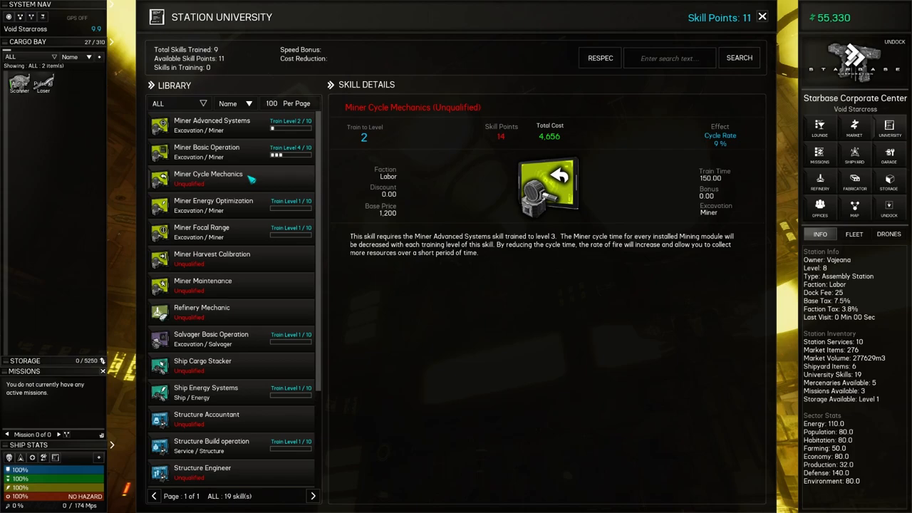
# Train Salvager Basic Operation level 1 at the university and dismiss the confirmation
pyautogui.click(211, 258)
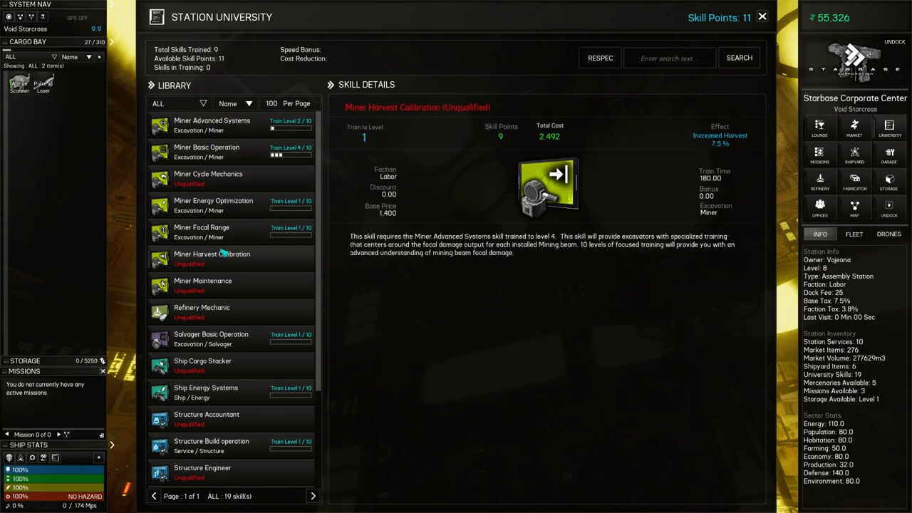
pyautogui.click(211, 339)
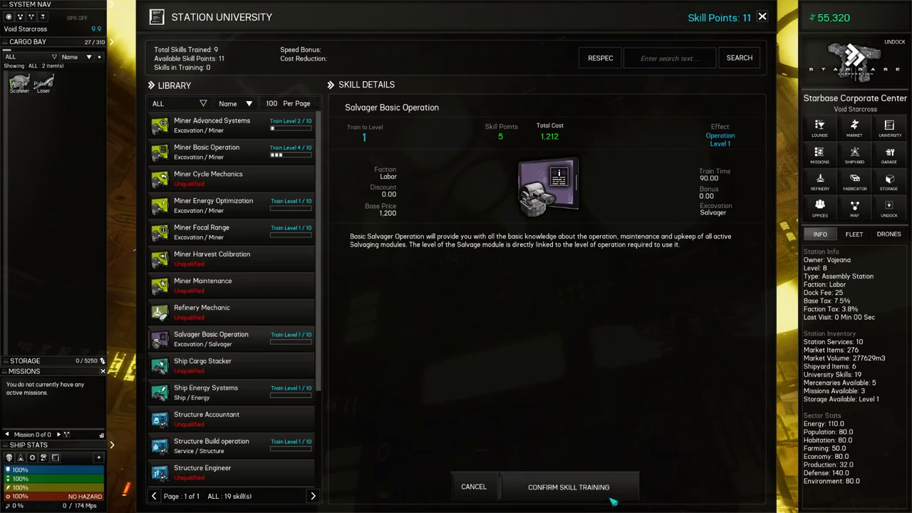
pyautogui.click(567, 487)
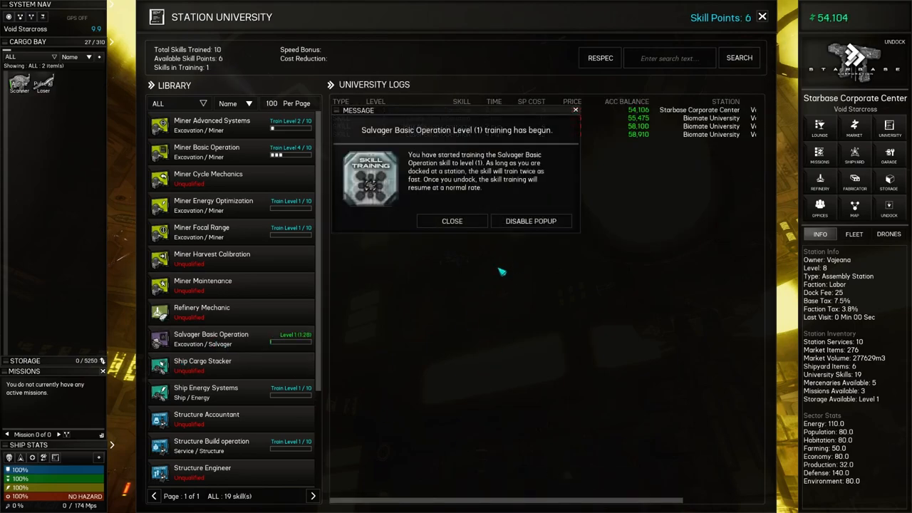
pyautogui.click(451, 220)
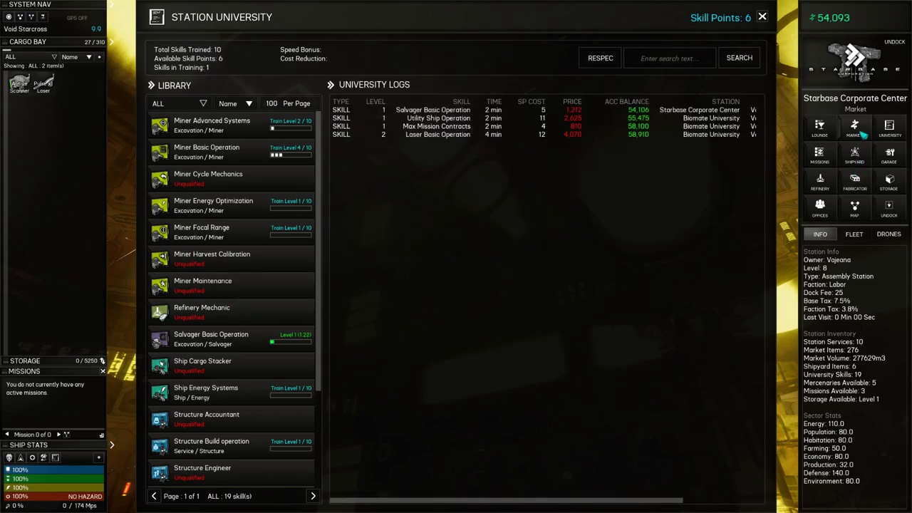
# Search the market for 'salva' and view the Scrap Part's sell and buy prices
pyautogui.click(854, 128)
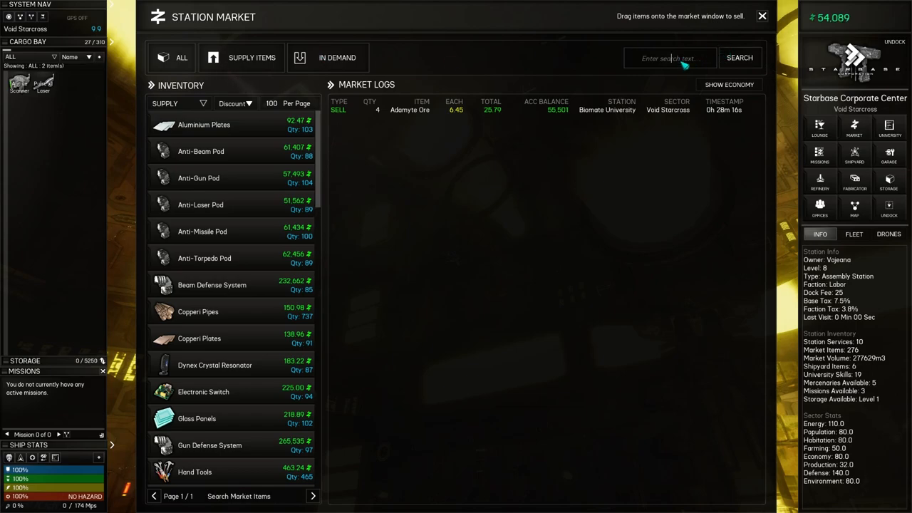
pyautogui.write('salva')
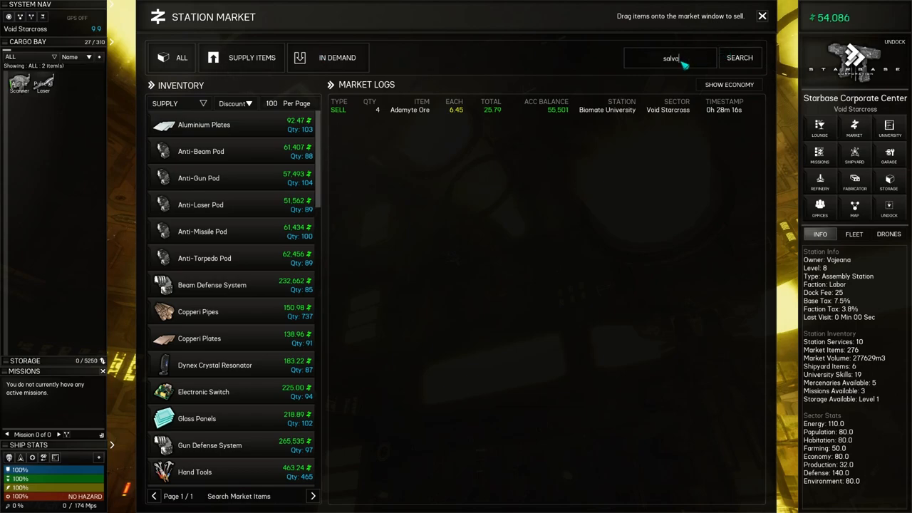
pyautogui.click(739, 57)
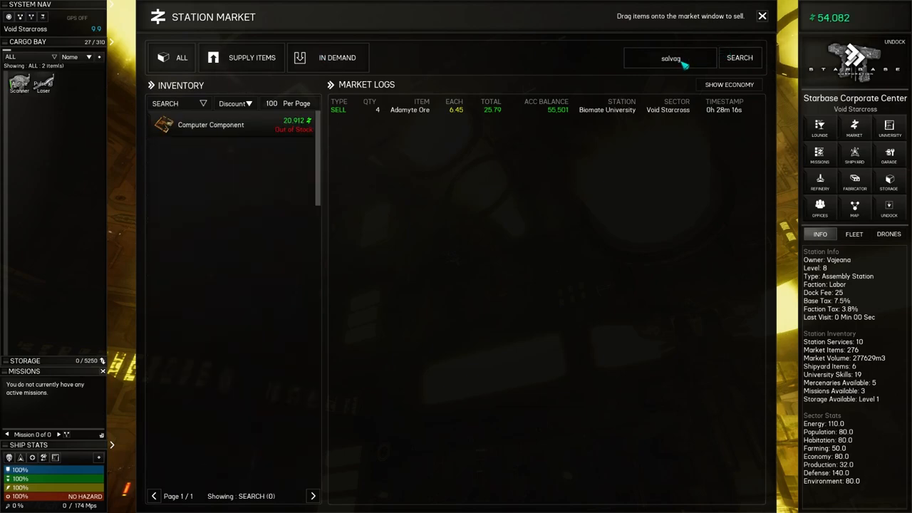
pyautogui.click(739, 57)
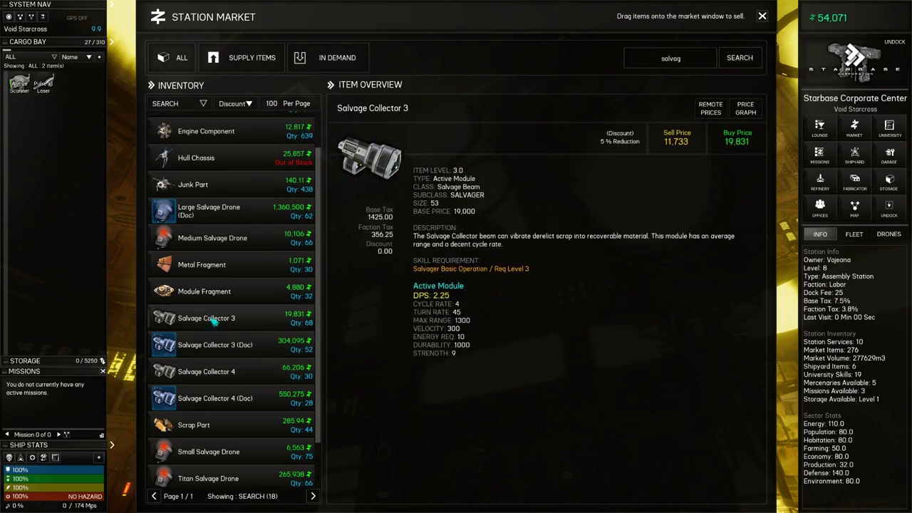
pyautogui.click(194, 231)
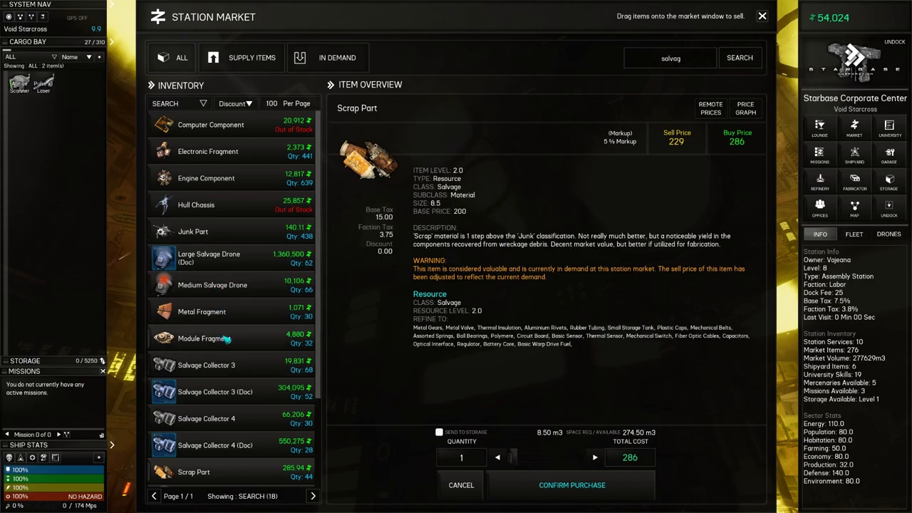
pyautogui.scroll(-3)
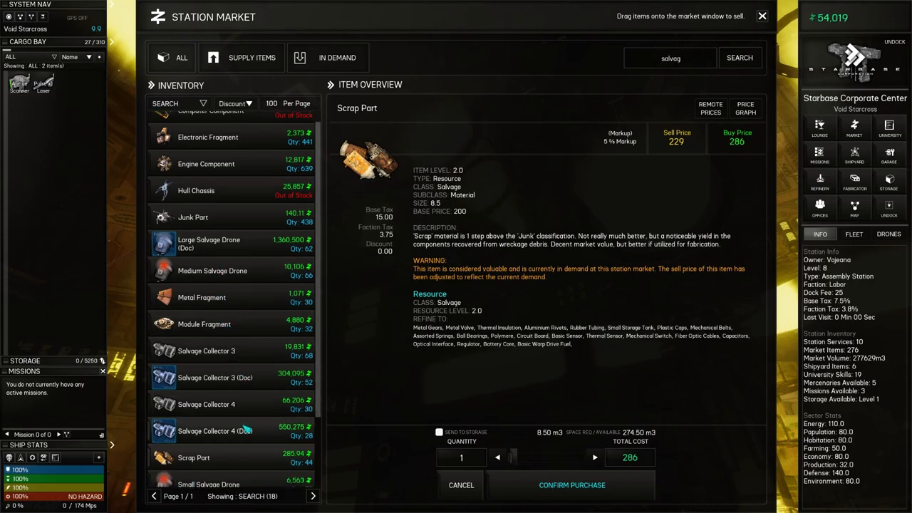
pyautogui.scroll(-3)
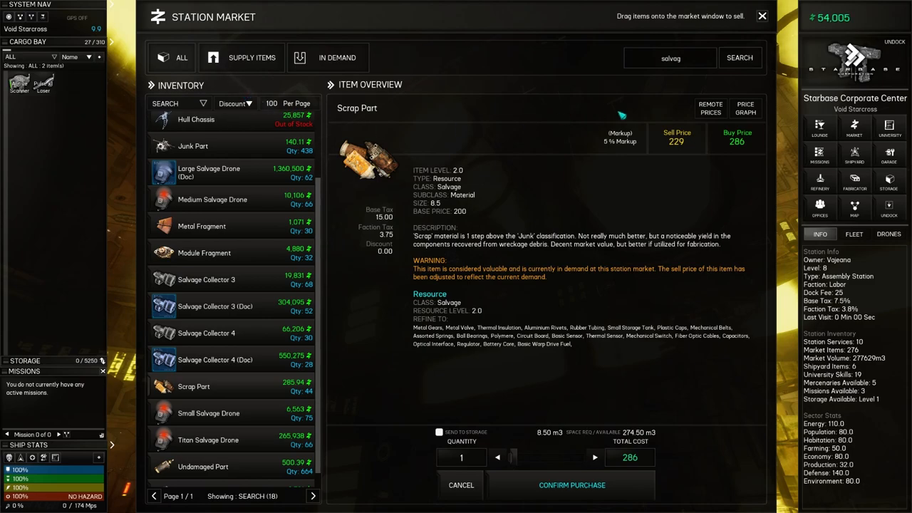
pyautogui.moveTo(388, 77)
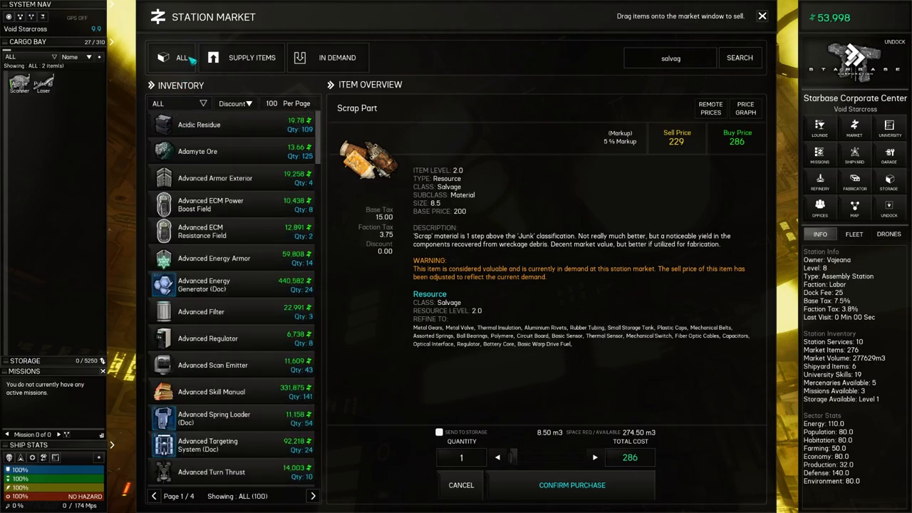
# Show all market items and filter the list to the Document category
pyautogui.click(178, 103)
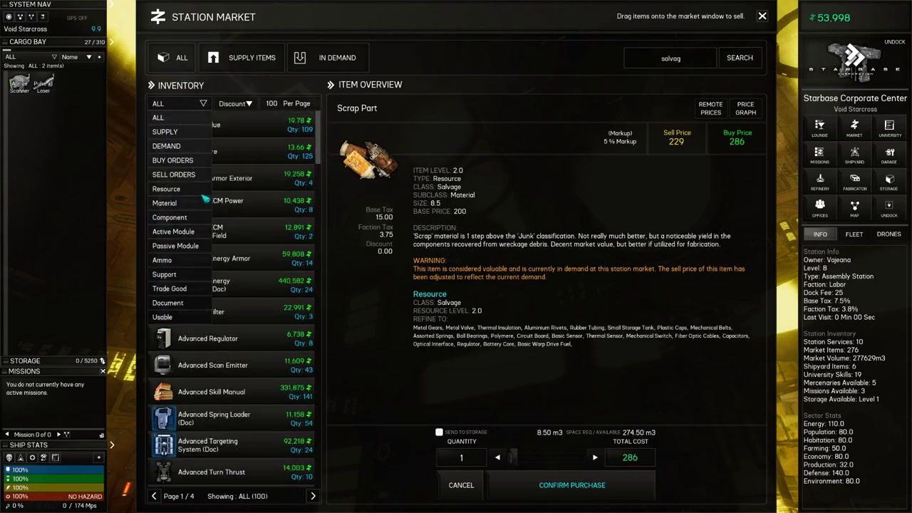
pyautogui.click(168, 303)
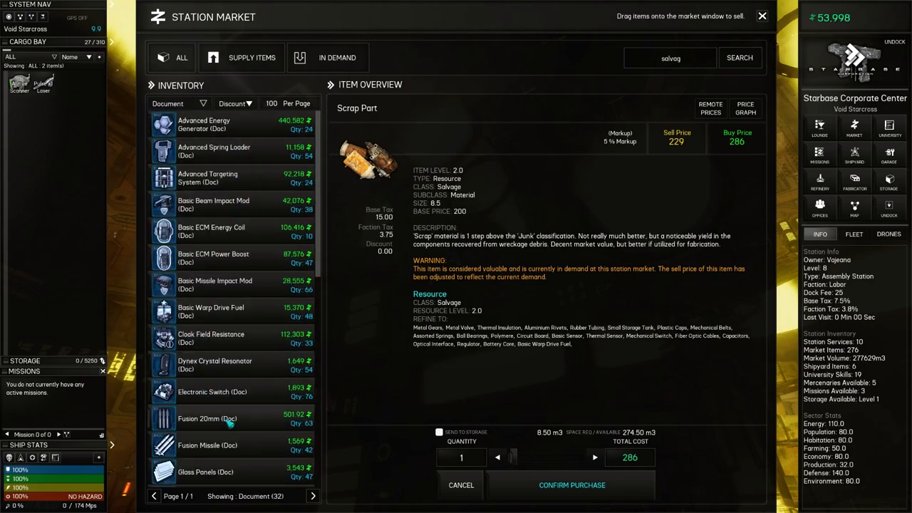
pyautogui.scroll(-3)
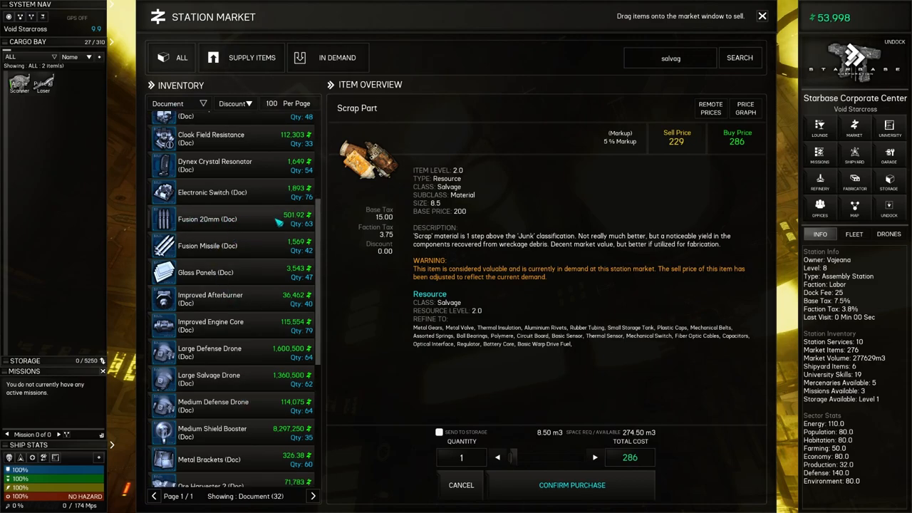
pyautogui.moveTo(258, 312)
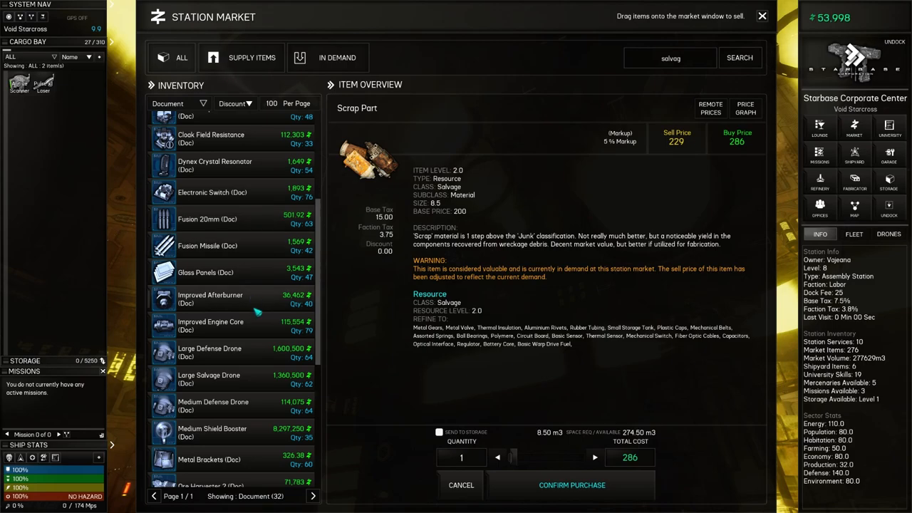
# Select Electronic Switch (Doc) and review its details and 1,893 buy price
pyautogui.click(211, 192)
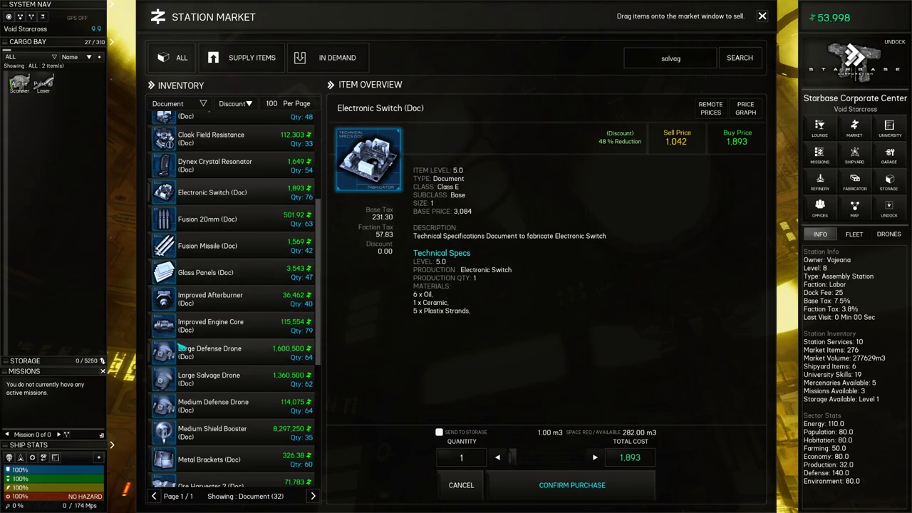
pyautogui.scroll(-3)
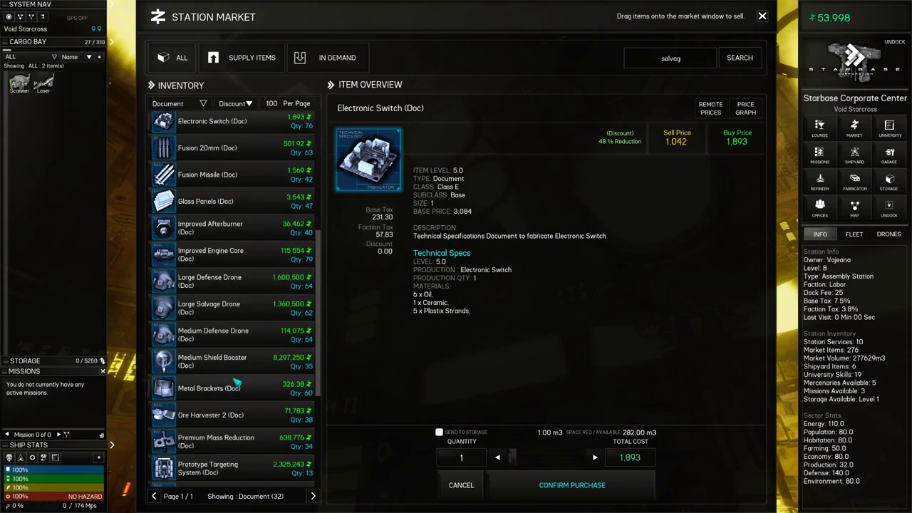
pyautogui.scroll(-3)
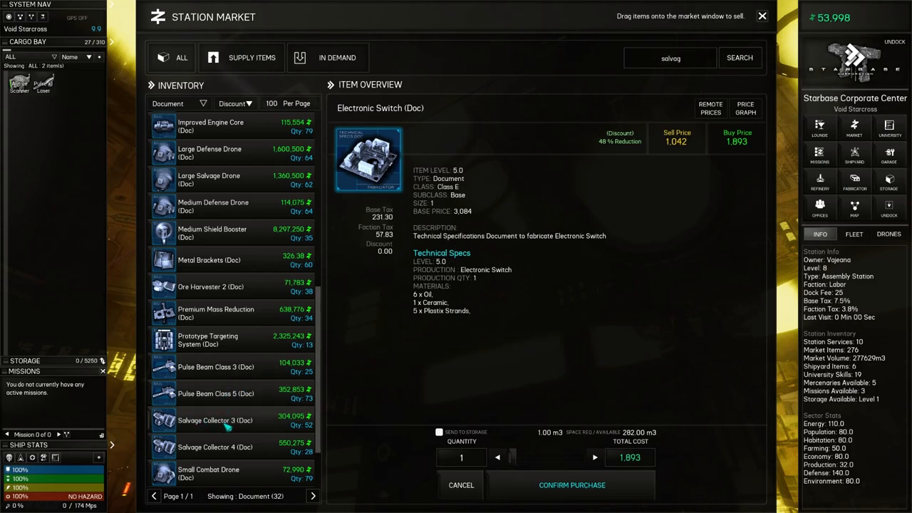
pyautogui.scroll(-3)
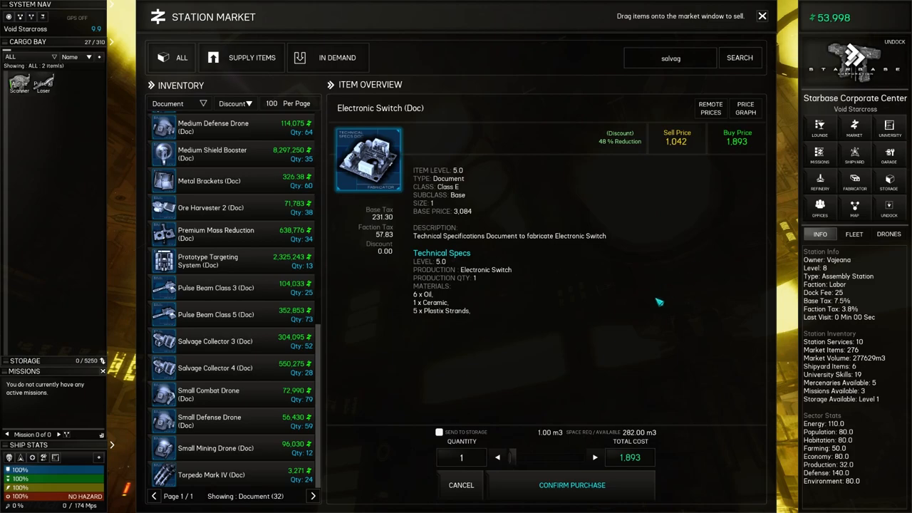
pyautogui.moveTo(485, 322)
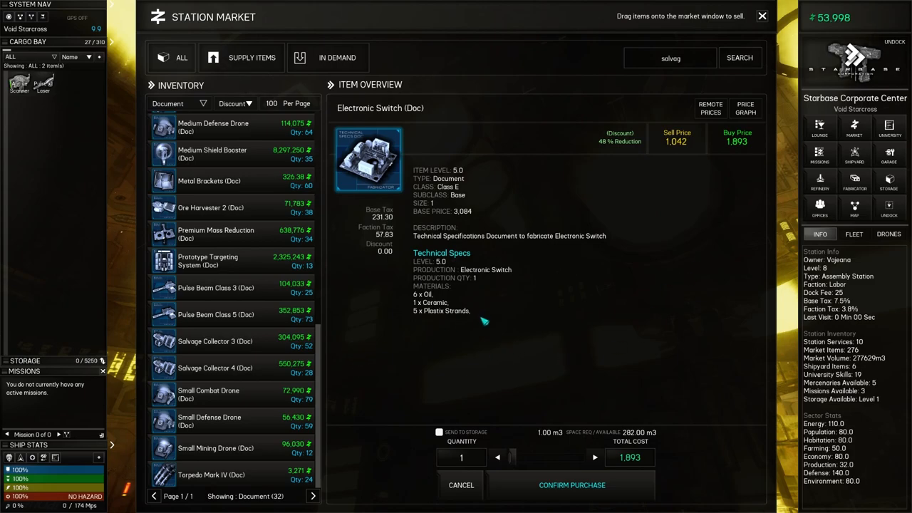
# Leave the market, enter the Station Refinery and move the refined items into the cargo bay
pyautogui.click(761, 16)
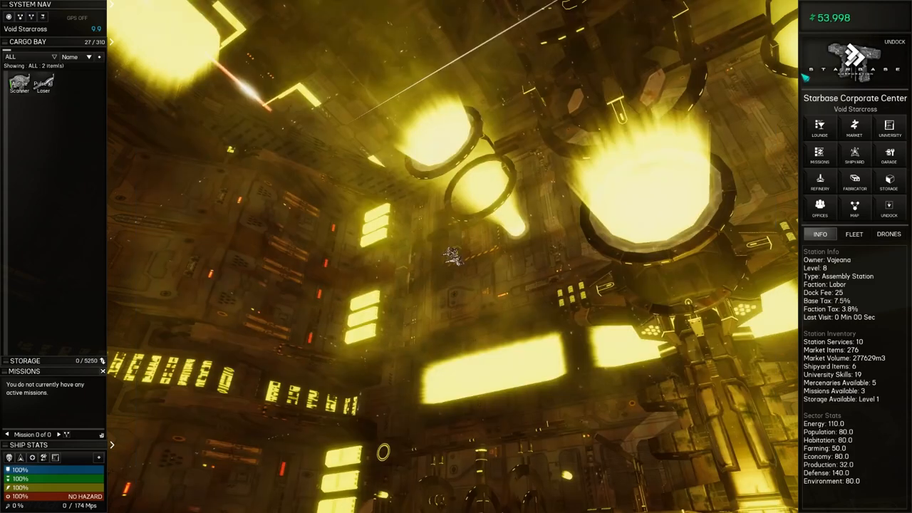
pyautogui.click(819, 183)
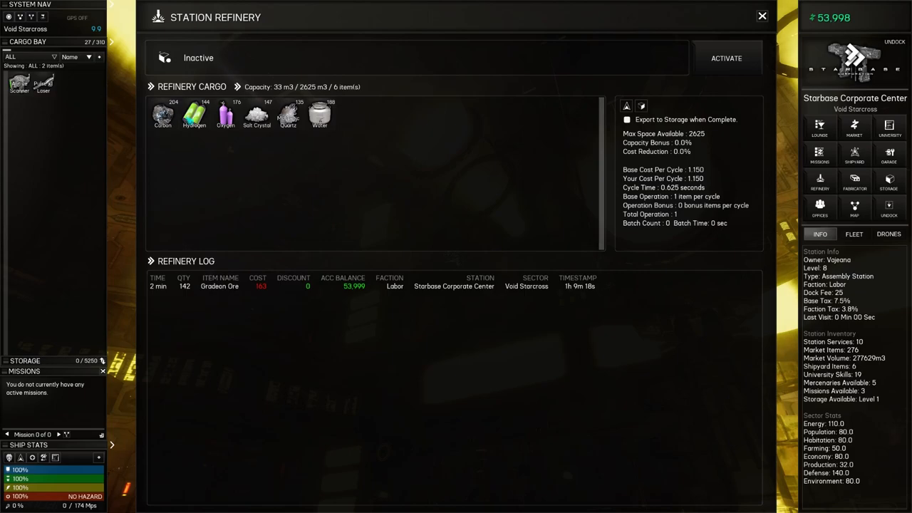
pyautogui.moveTo(163, 114)
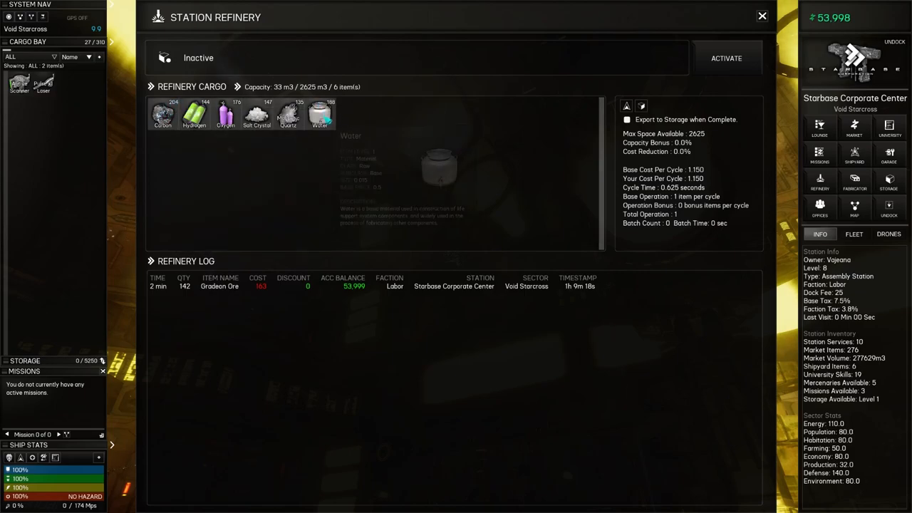
pyautogui.moveTo(433, 182)
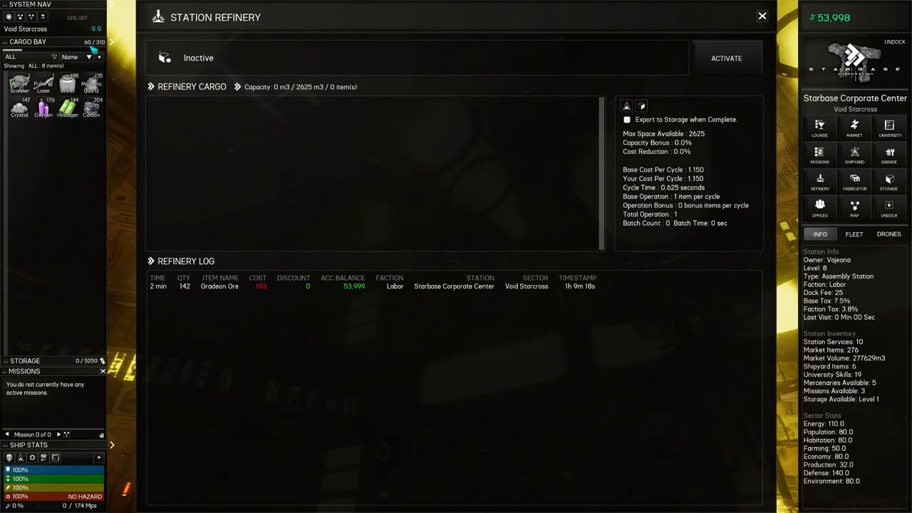
pyautogui.moveTo(111, 48)
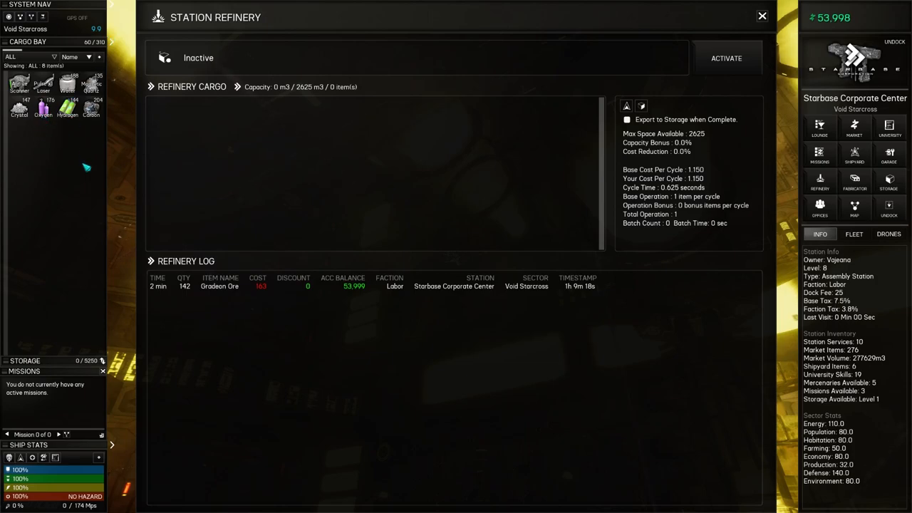
pyautogui.click(854, 131)
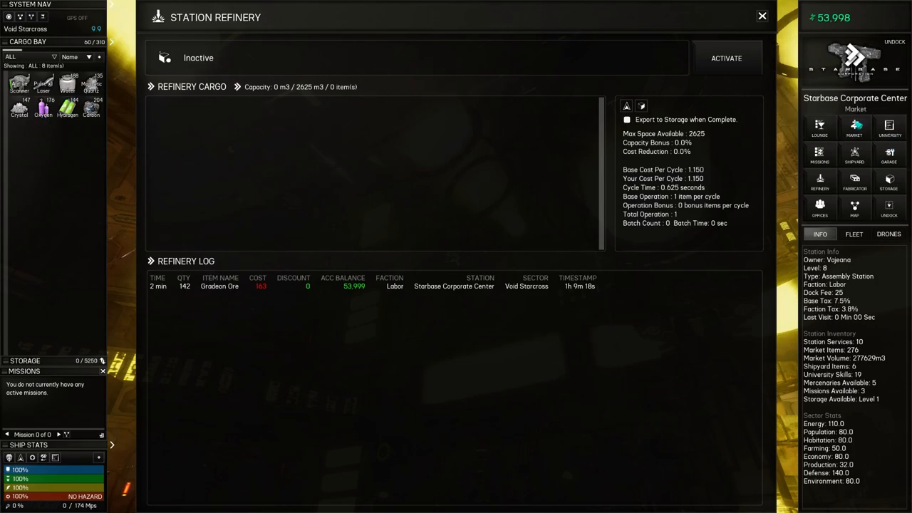
# Reopen the station market and get a combined sell quote of 808.66 for the six materials
pyautogui.click(854, 131)
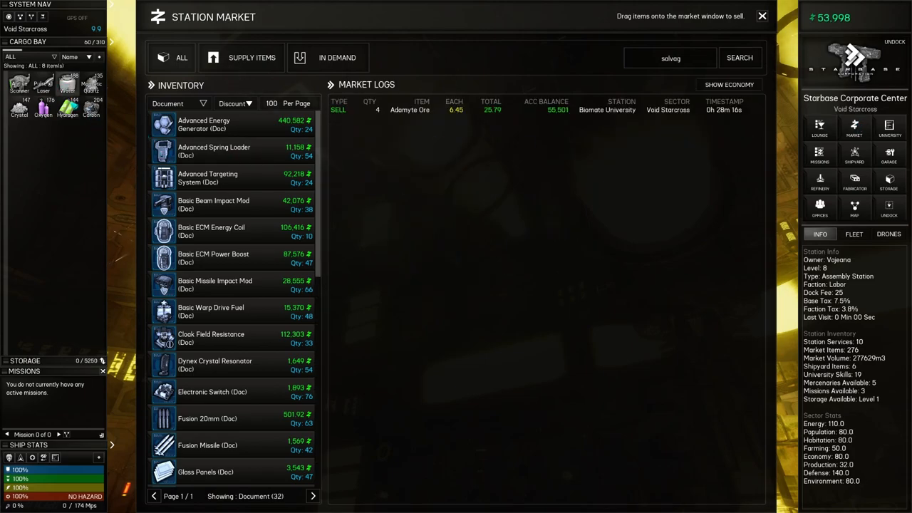
pyautogui.moveTo(117, 135)
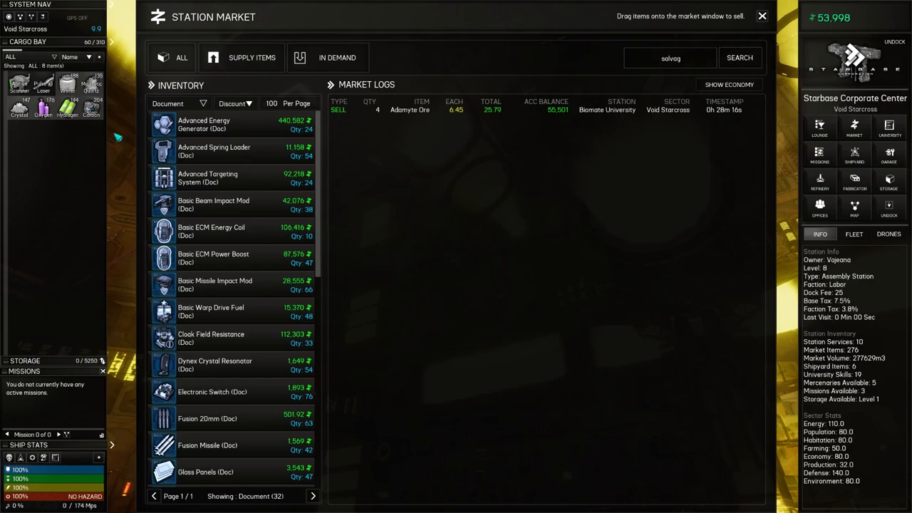
pyautogui.moveTo(65, 86)
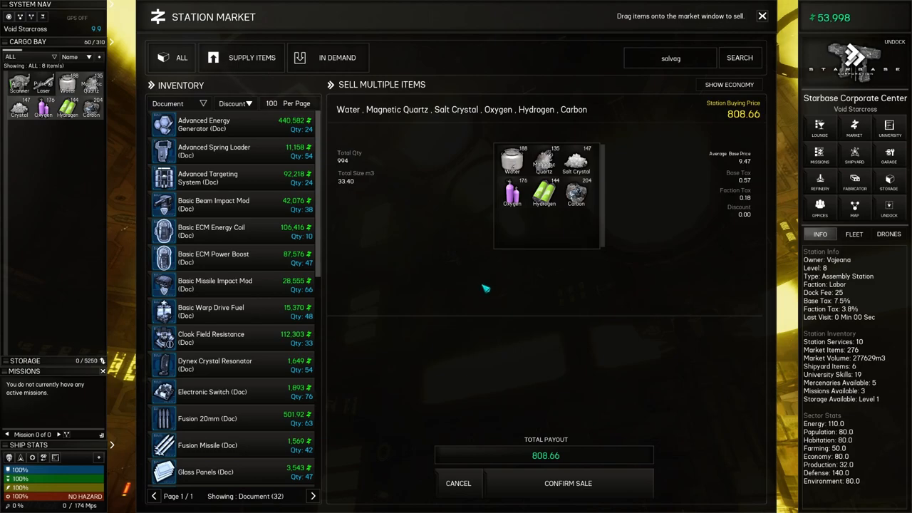
pyautogui.moveTo(370, 311)
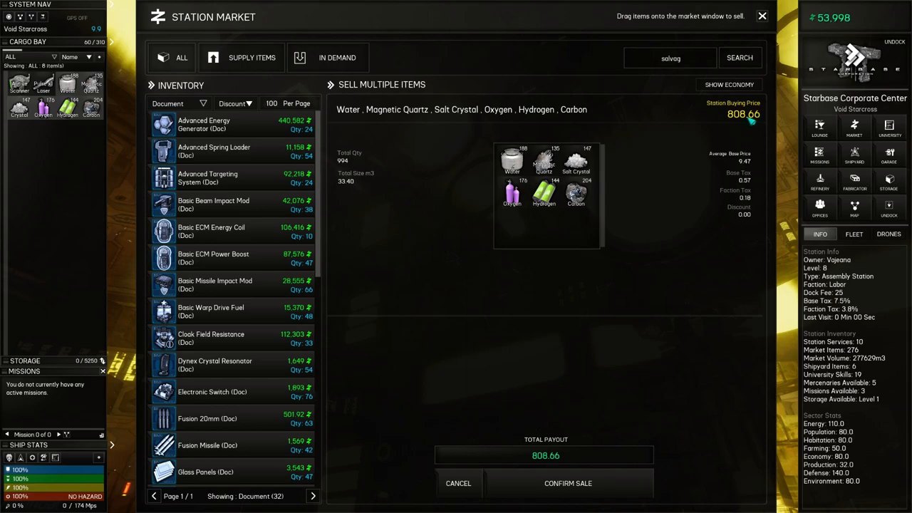
pyautogui.moveTo(594, 265)
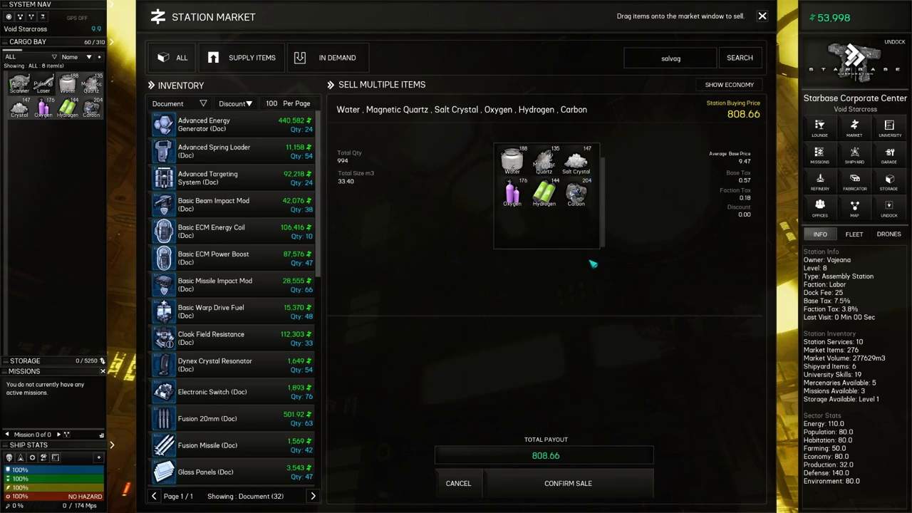
pyautogui.moveTo(563, 445)
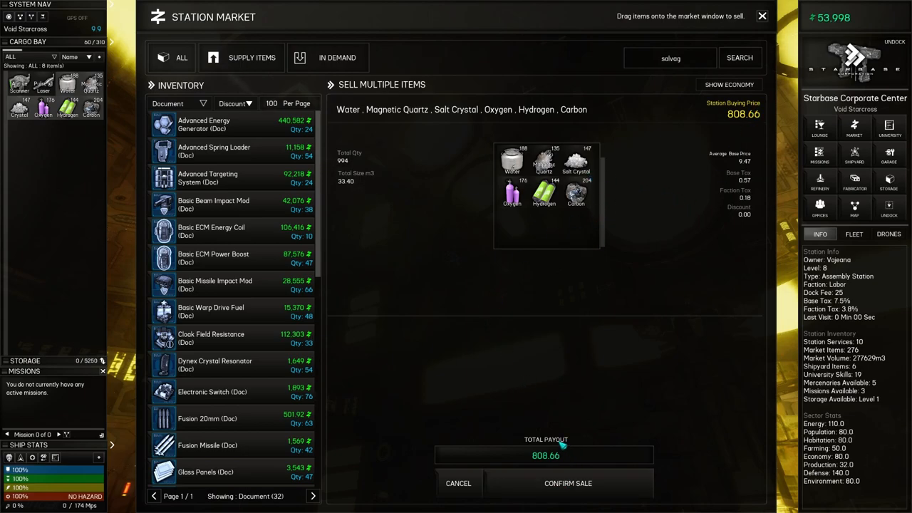
pyautogui.moveTo(563, 219)
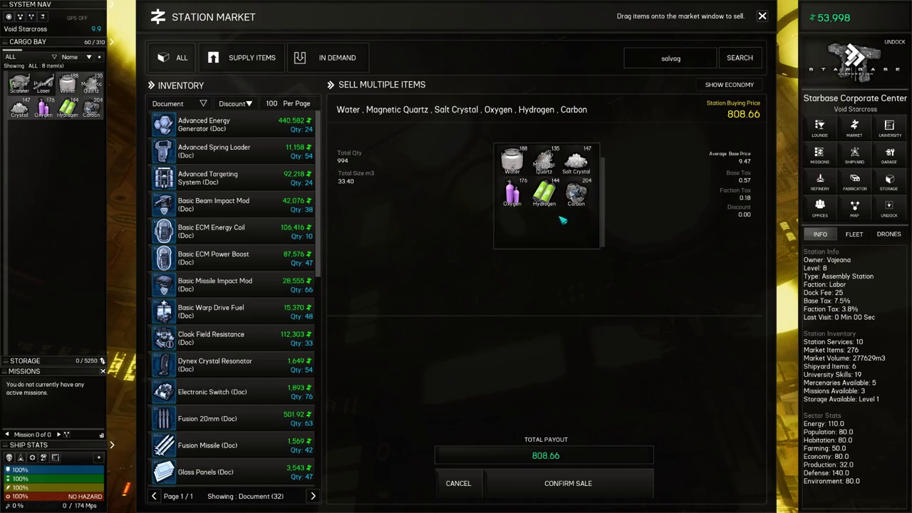
pyautogui.moveTo(670, 202)
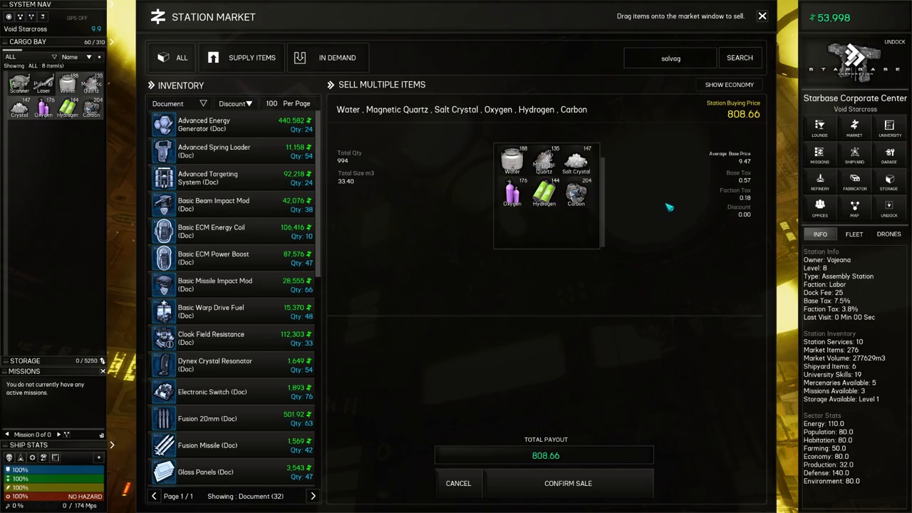
pyautogui.moveTo(544, 312)
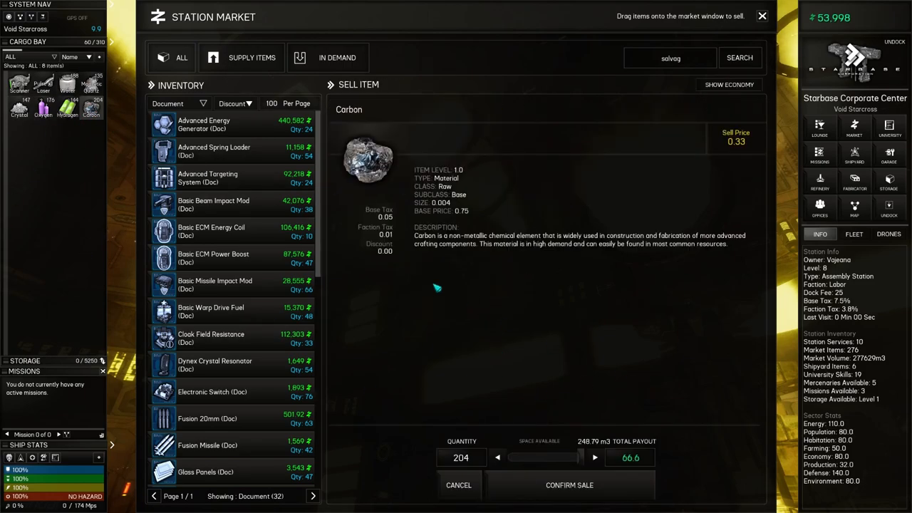
pyautogui.moveTo(440, 505)
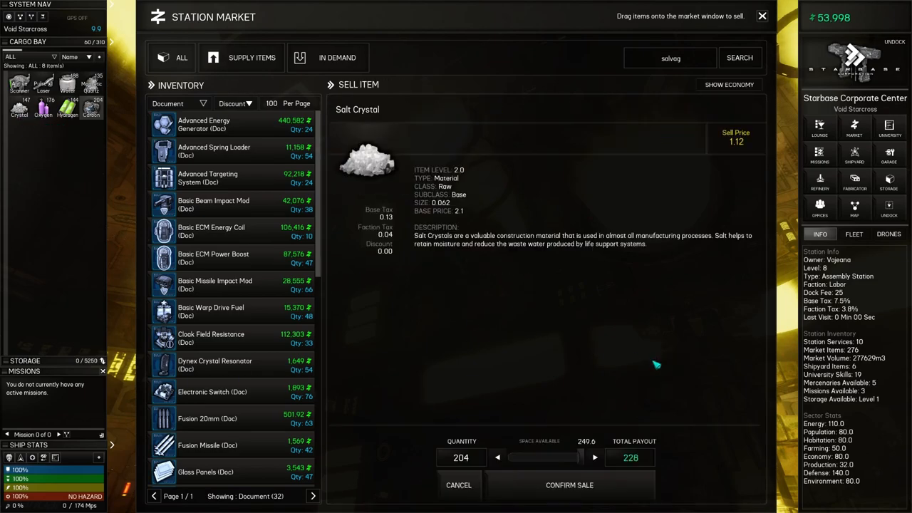
# Cancel the Salt Crystal and Water sale quotes without selling, then close the market
pyautogui.click(569, 485)
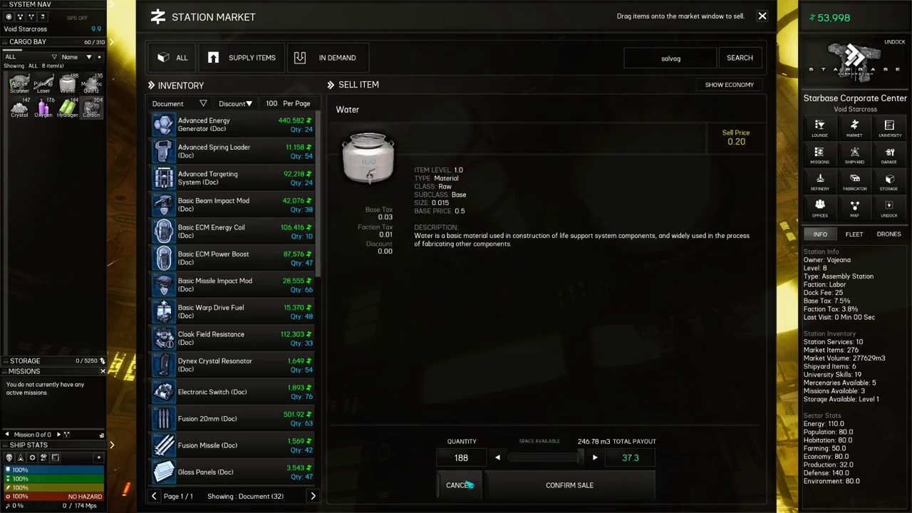
pyautogui.click(571, 485)
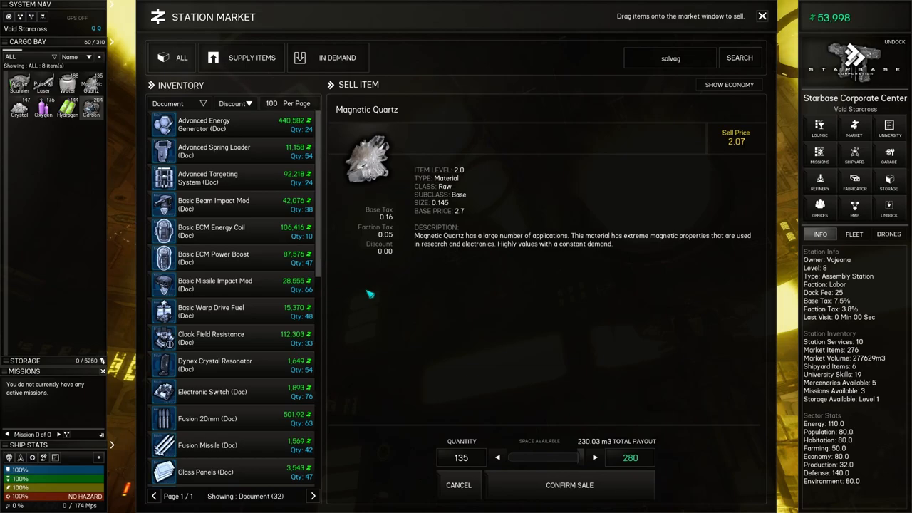
pyautogui.click(761, 16)
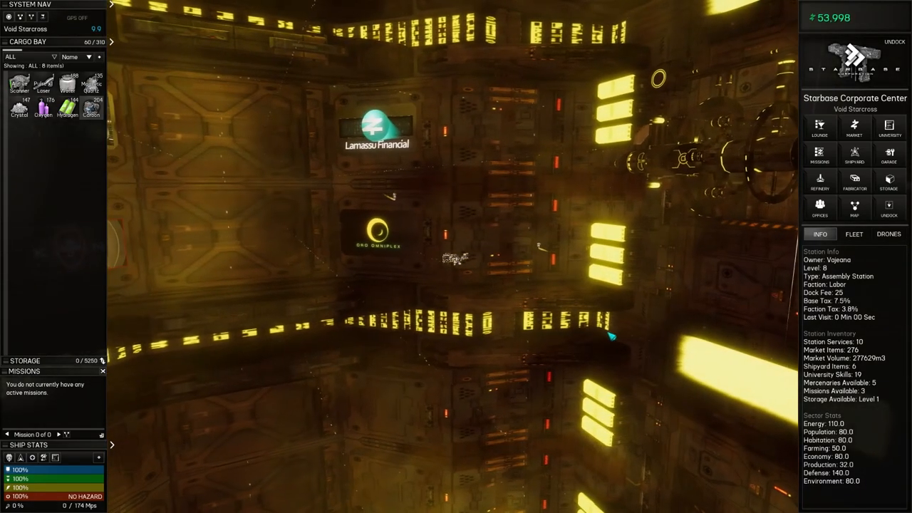